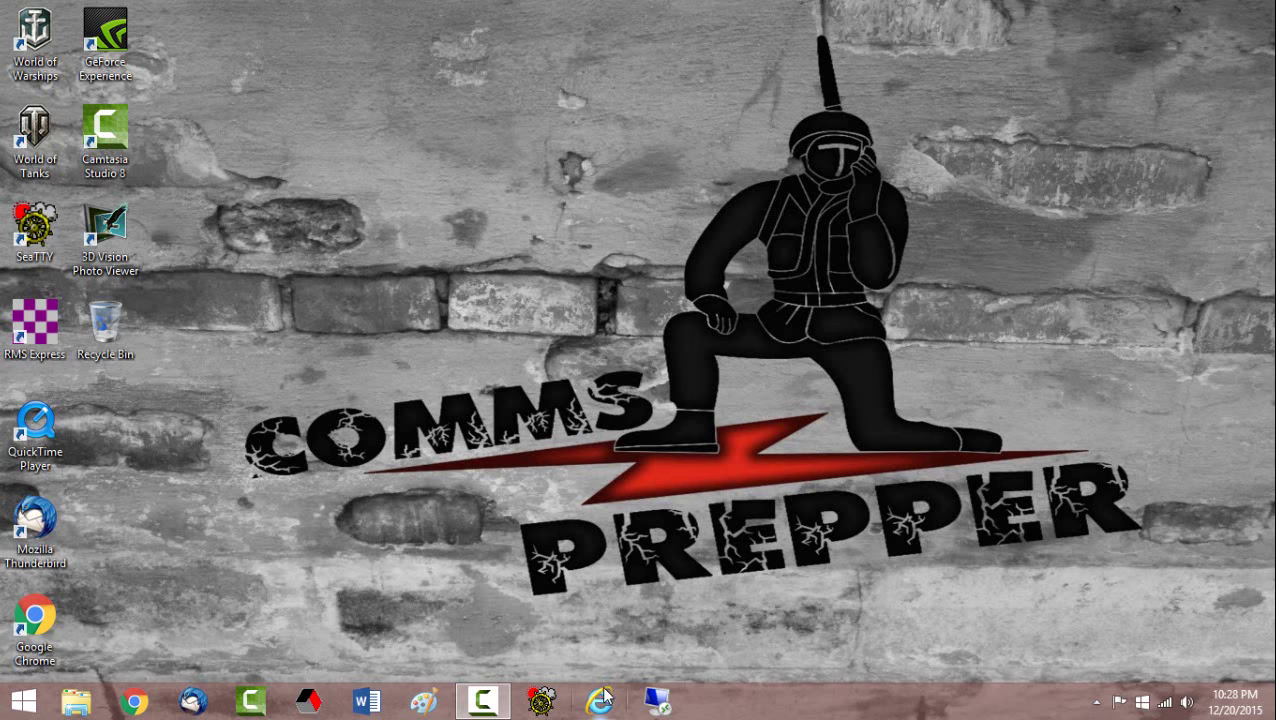
# Launch Internet Explorer from the taskbar onto the Google home page.
pyautogui.click(600, 700)
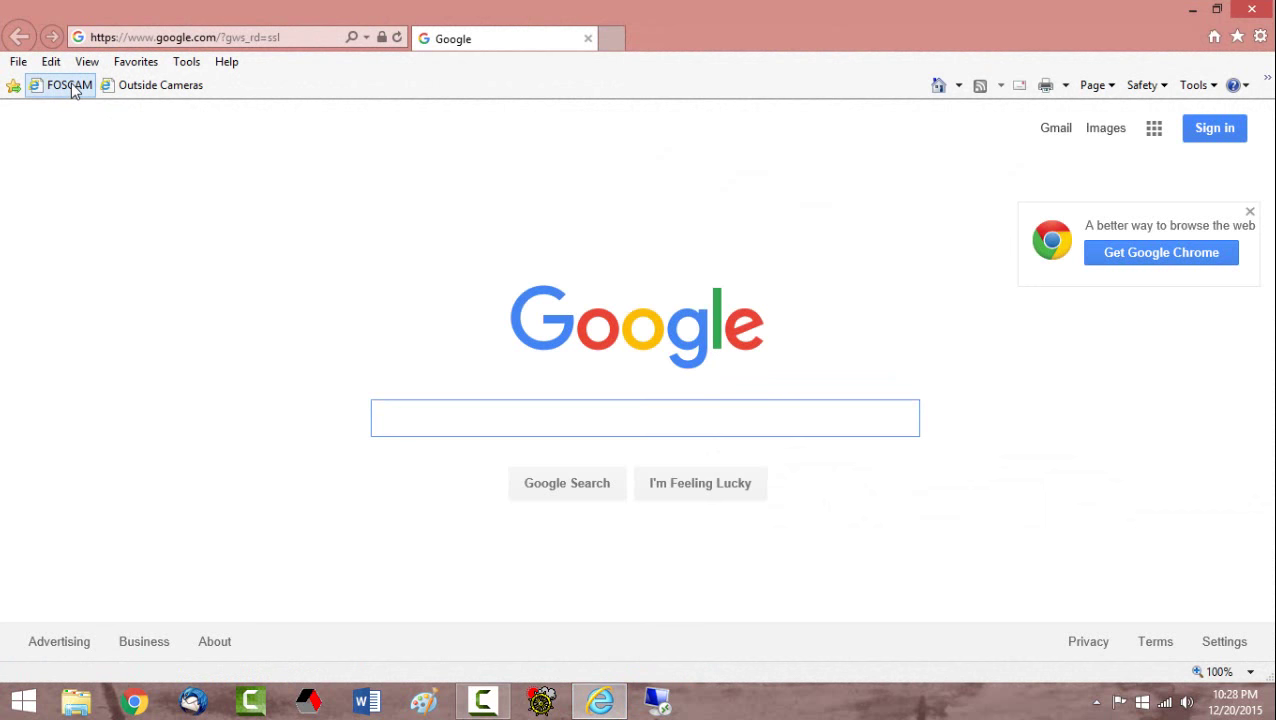
pyautogui.moveTo(70, 84)
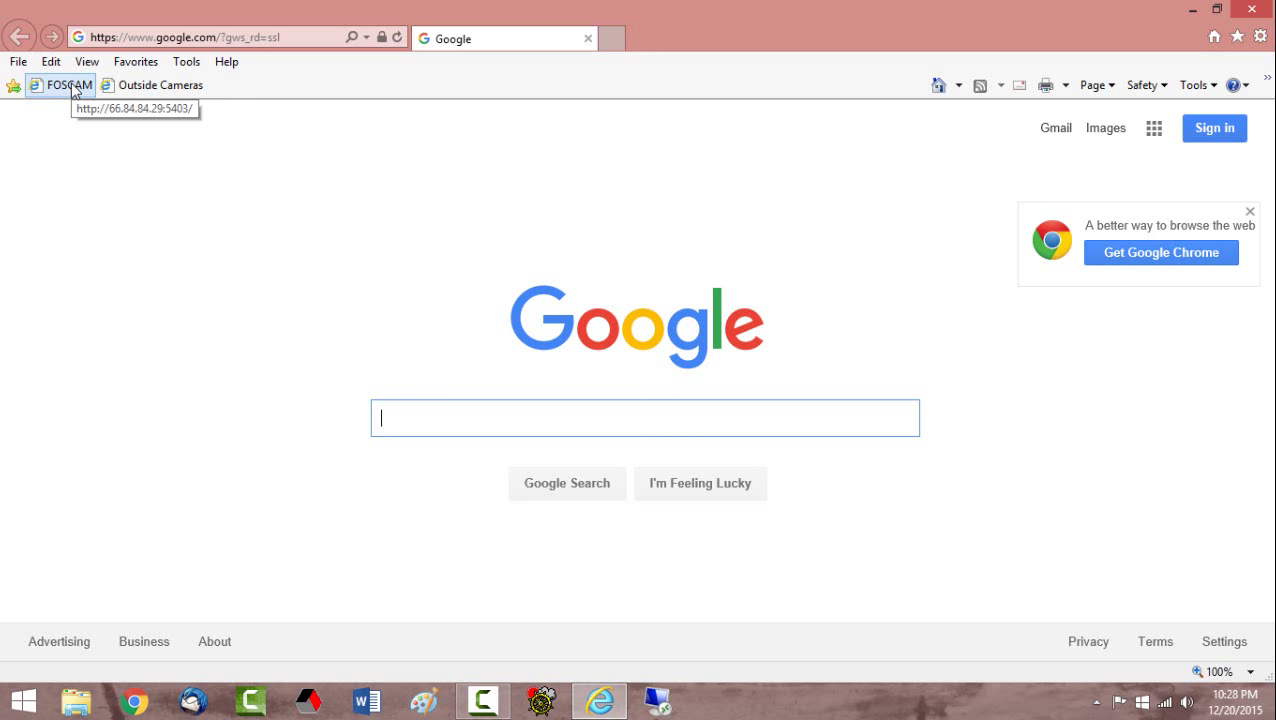
# Load the FOSCAM favorite and sign in to the indoor camera as admin with its password.
pyautogui.click(56, 84)
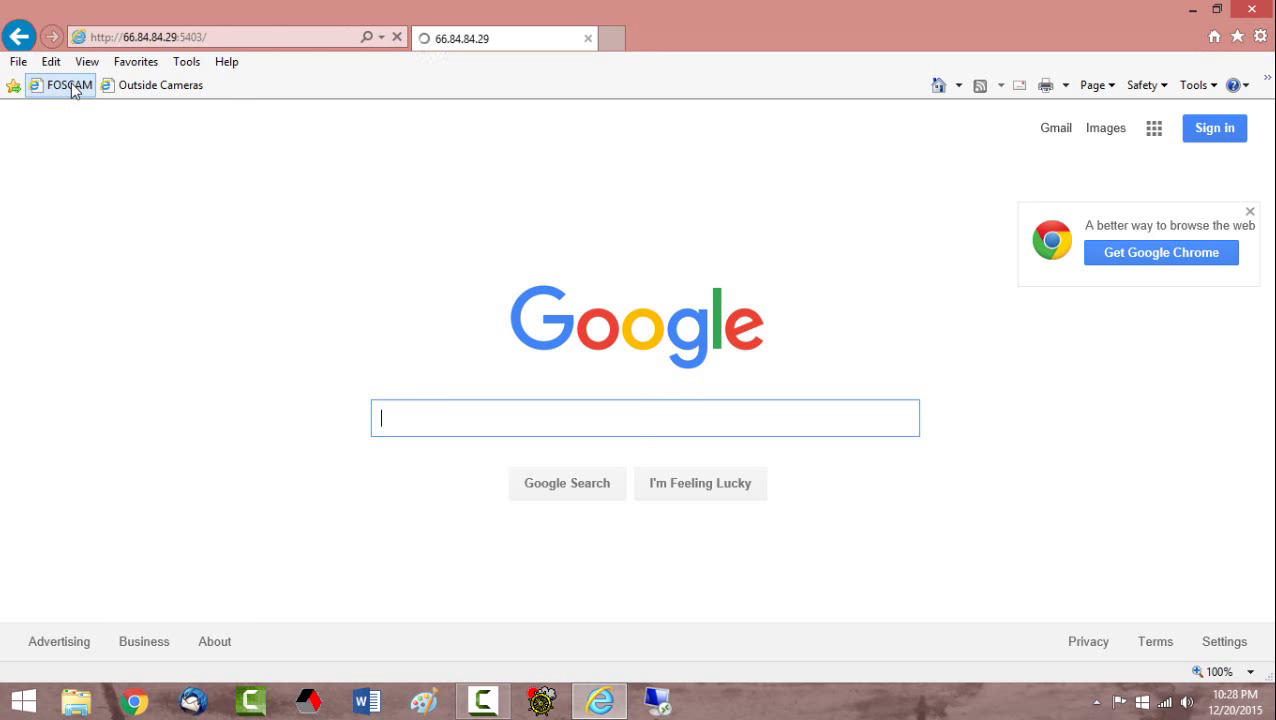
pyautogui.click(68, 84)
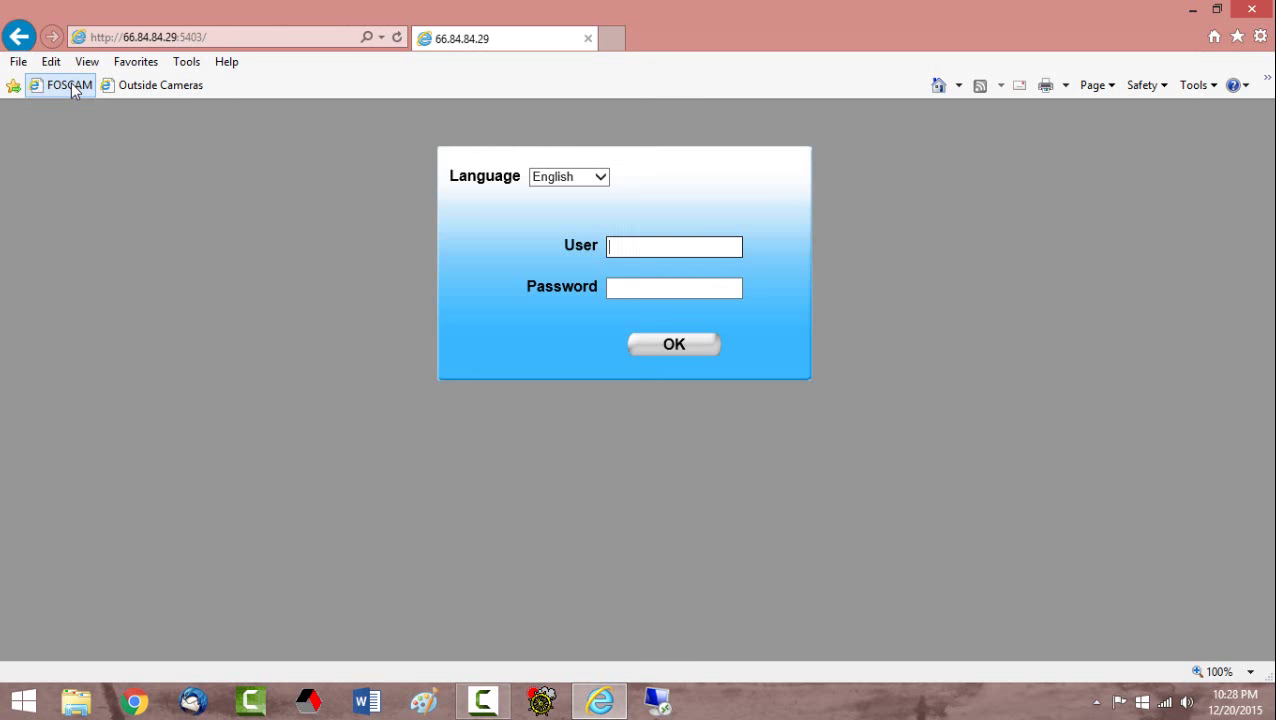
pyautogui.write('admin')
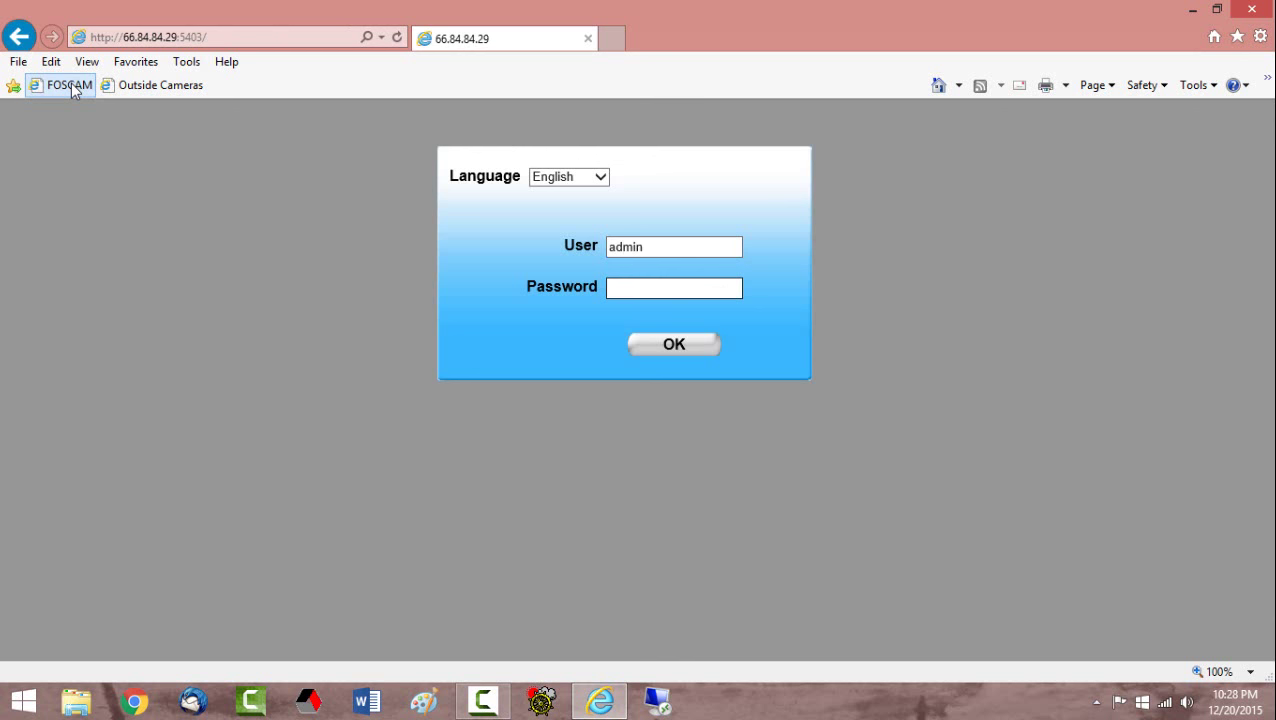
pyautogui.write('•••••')
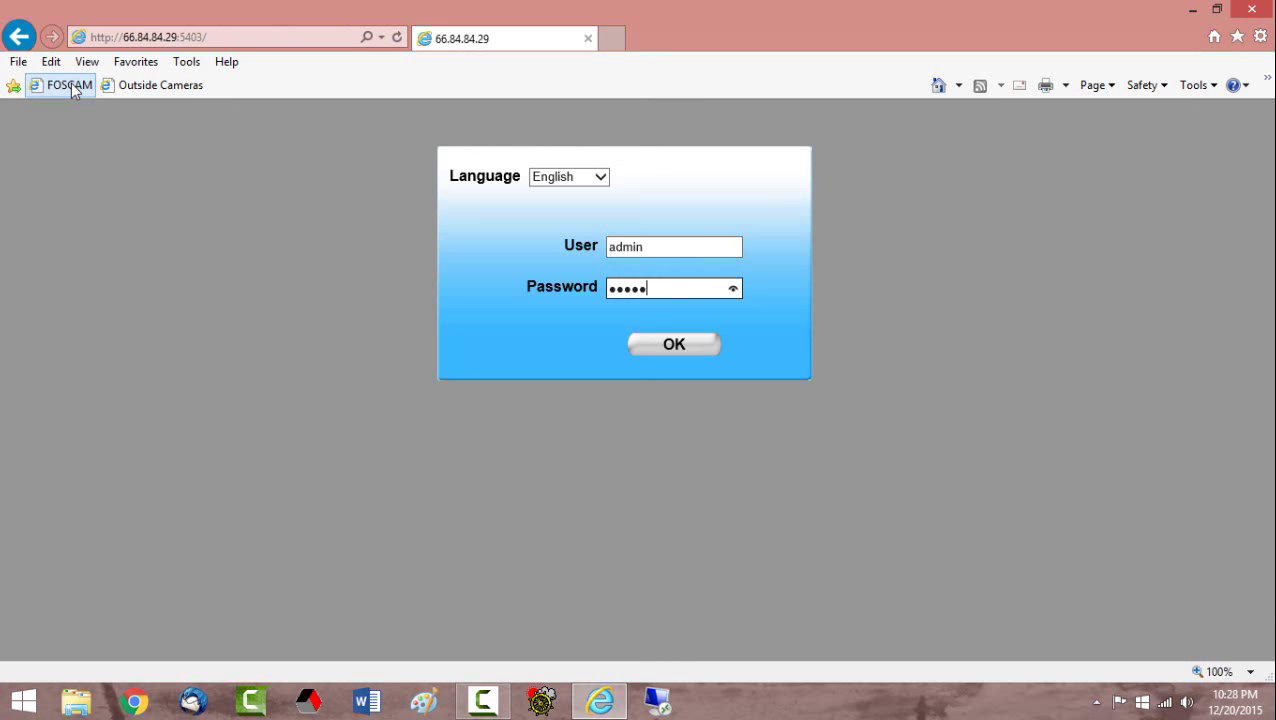
pyautogui.click(672, 344)
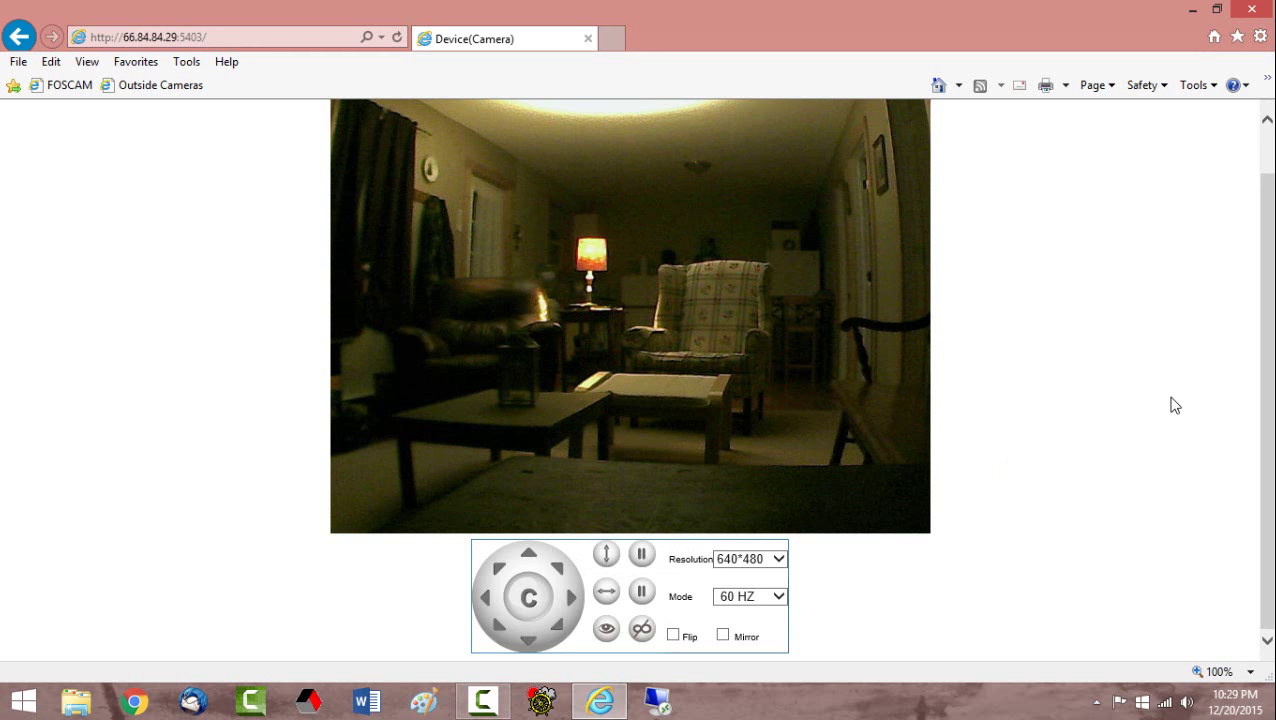
pyautogui.moveTo(1184, 408)
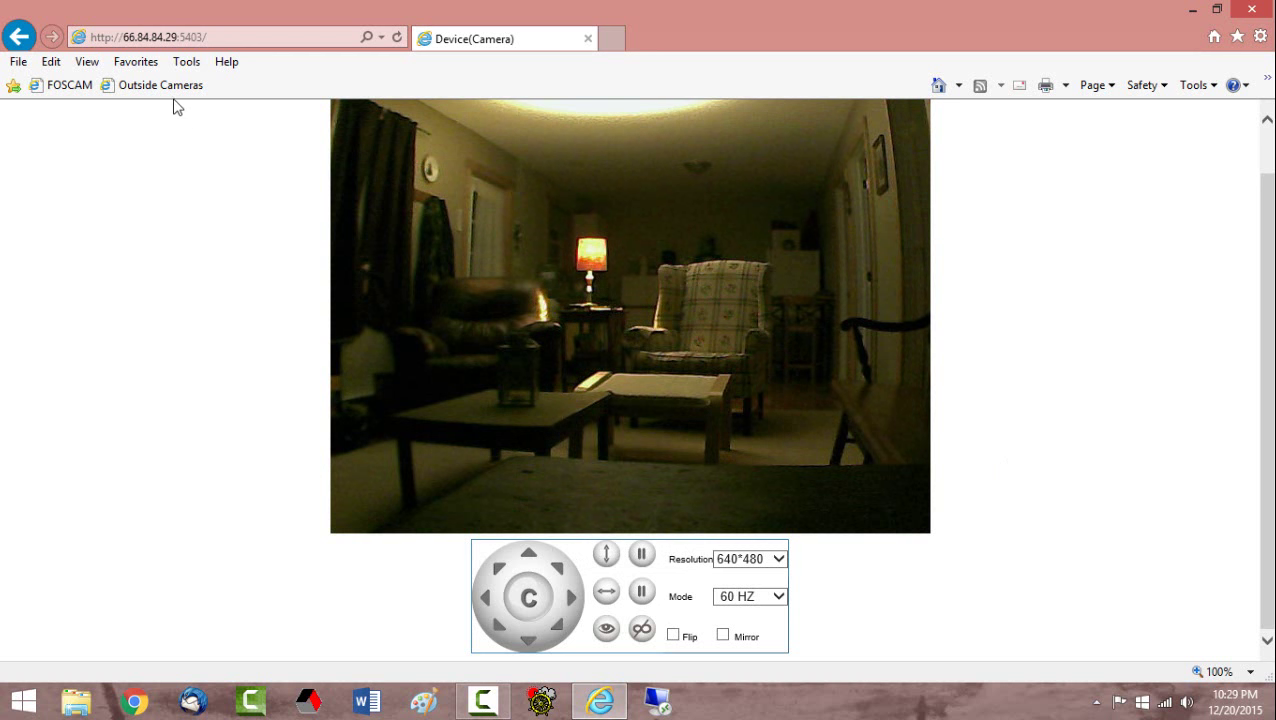
# Sign in to the Outside Cameras DVR with saved credentials and show the Web Viewer multi-camera grid.
pyautogui.click(160, 84)
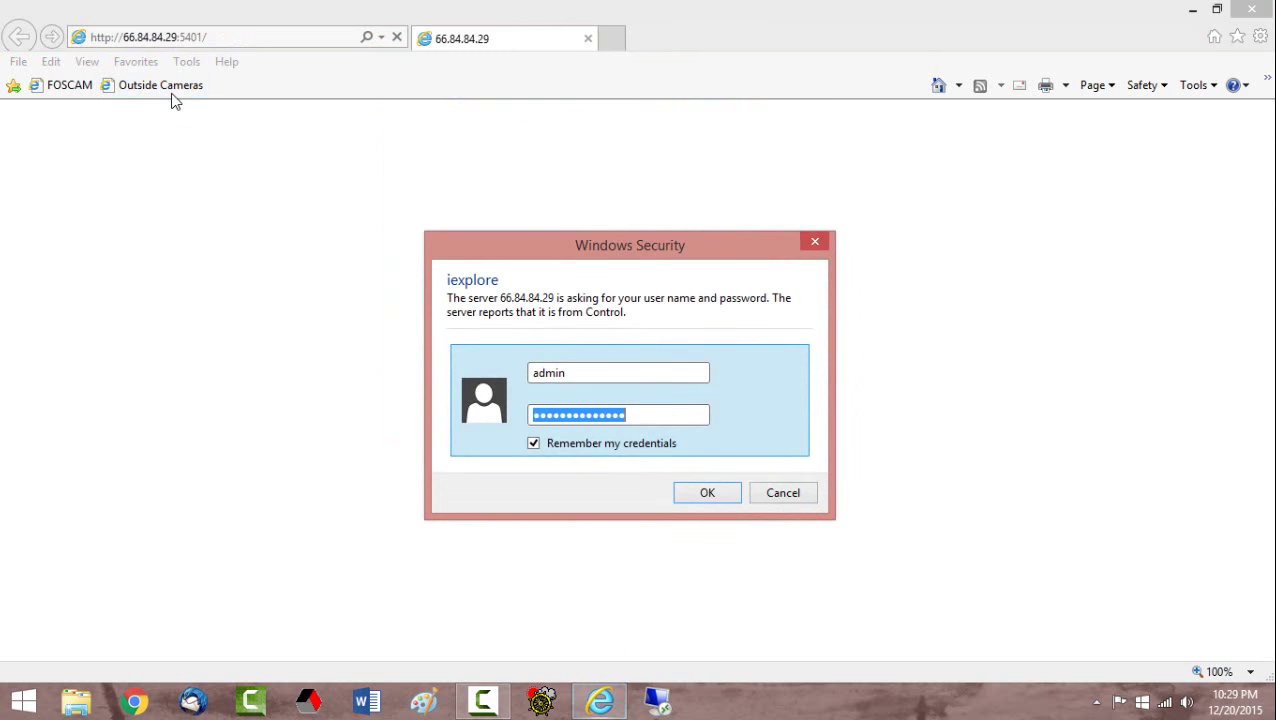
pyautogui.click(708, 492)
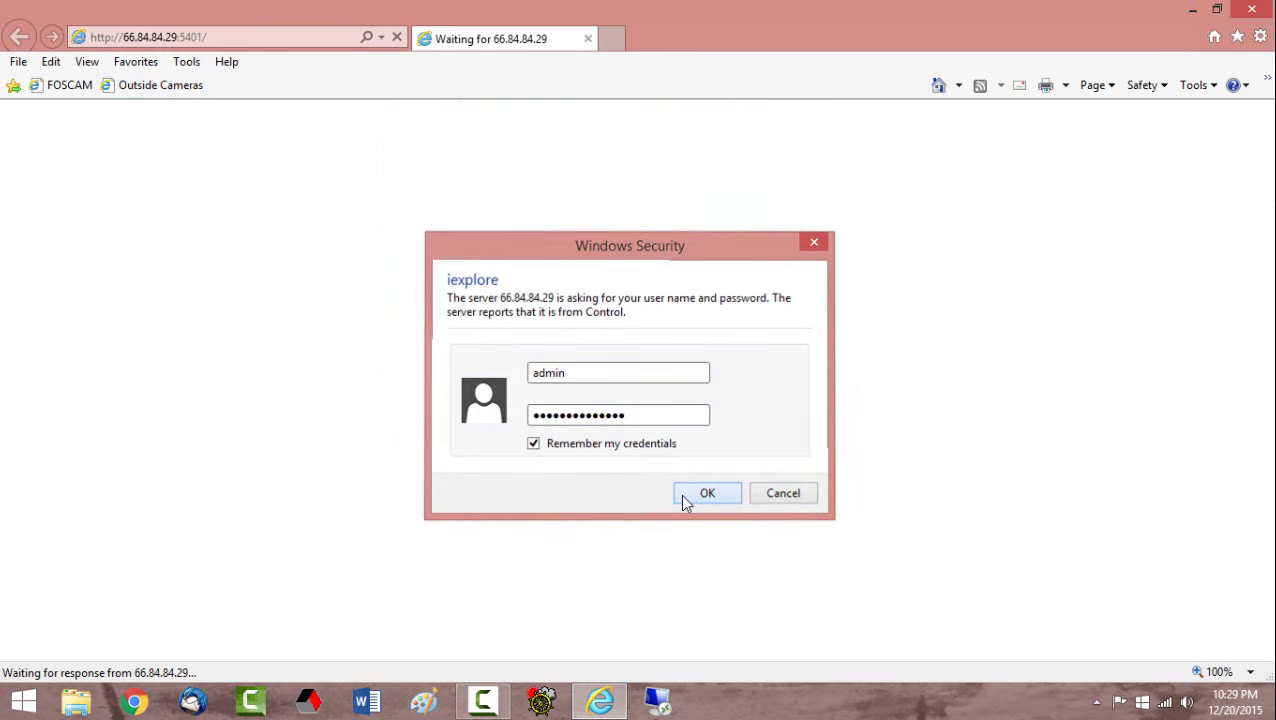
pyautogui.click(708, 492)
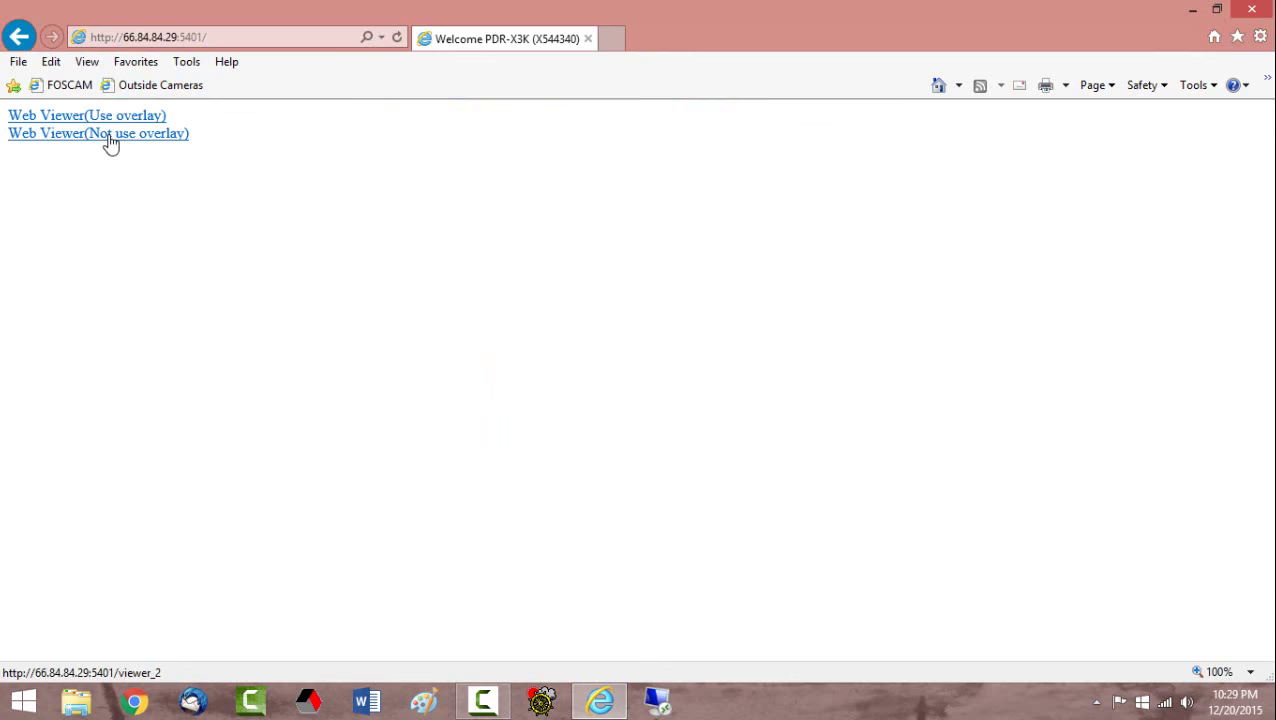
pyautogui.click(98, 132)
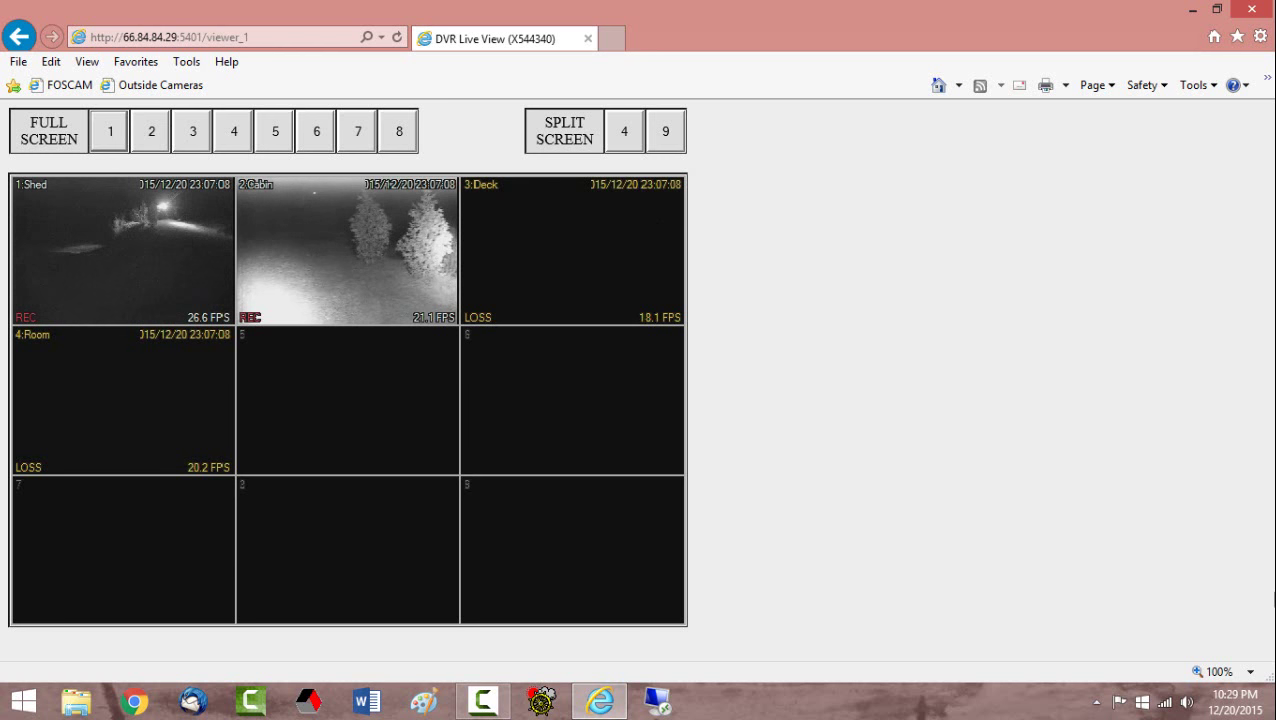
# Show camera 1 (Shed) alone in an enlarged single view.
pyautogui.click(112, 132)
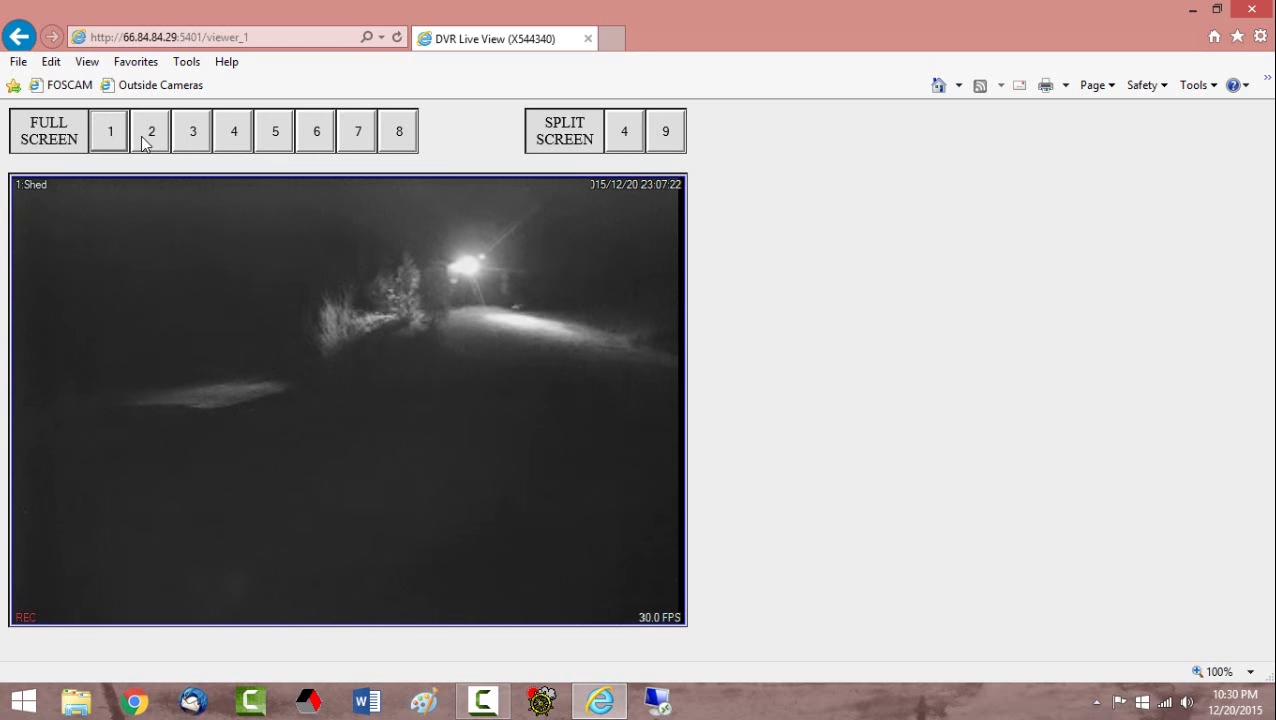
# Switch the enlarged single view to camera 2, the outdoor night view of the trees.
pyautogui.click(154, 132)
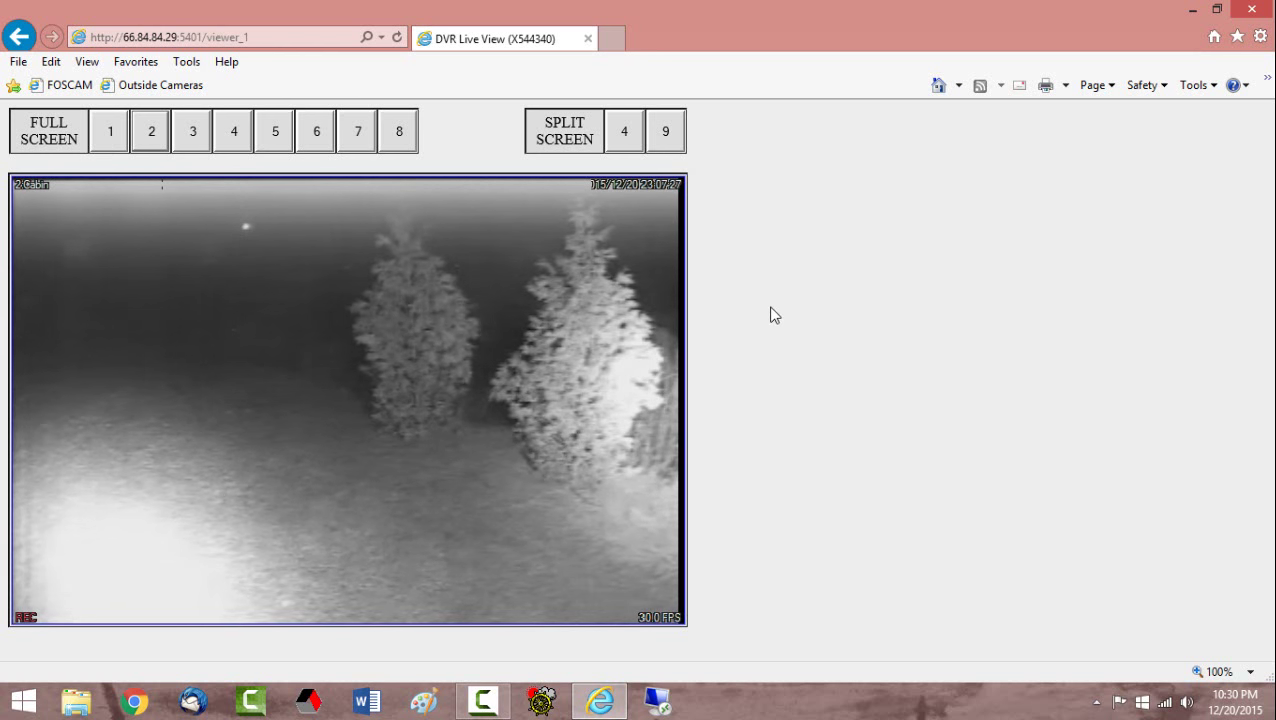
pyautogui.moveTo(196, 268)
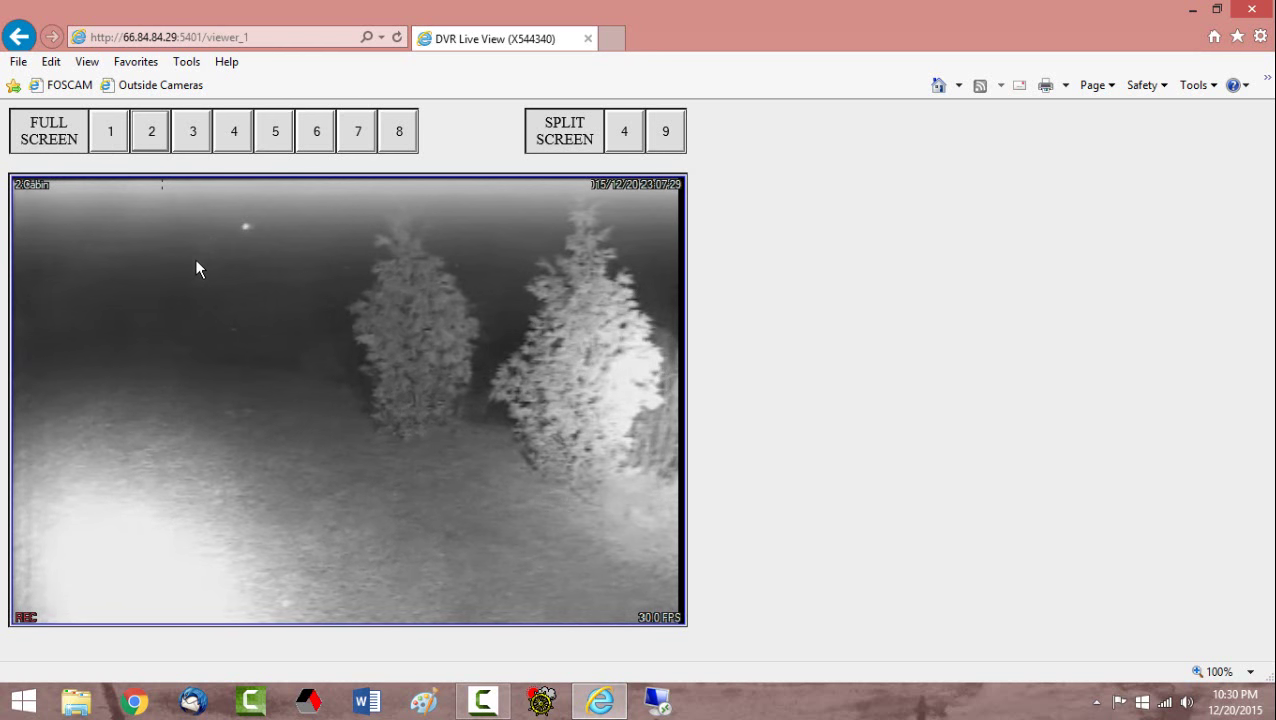
pyautogui.moveTo(238, 224)
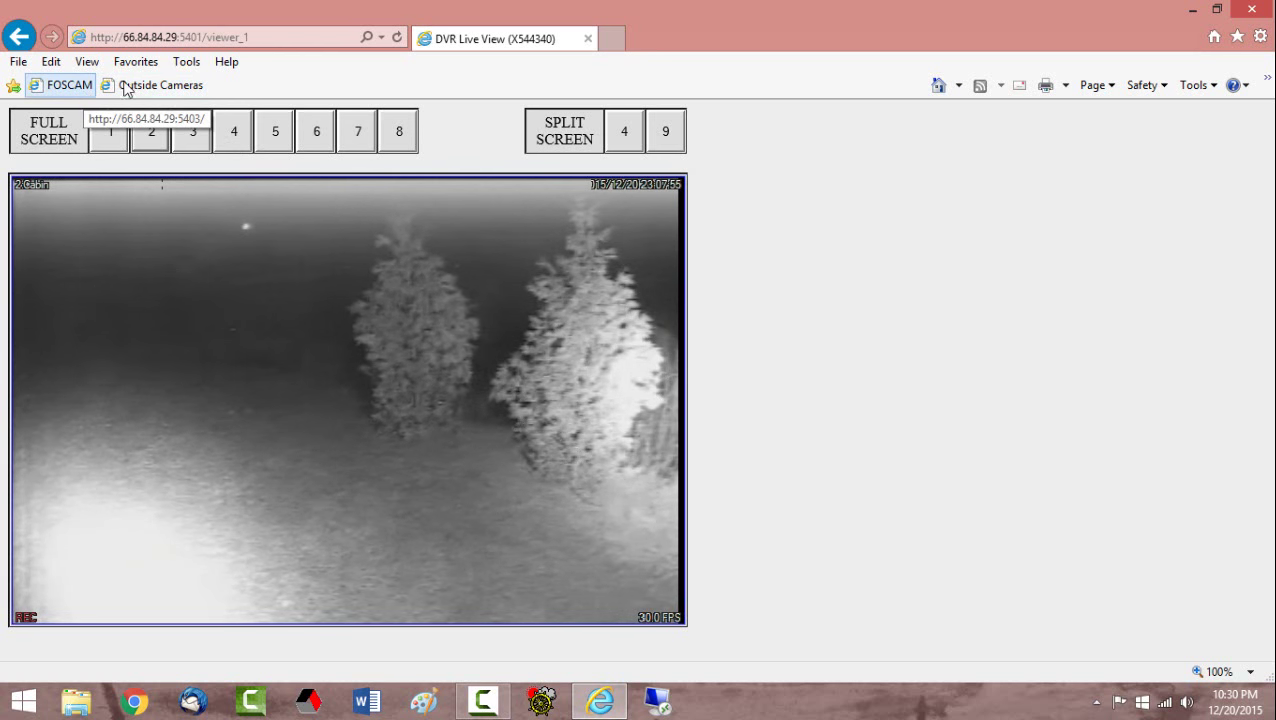
pyautogui.moveTo(676, 160)
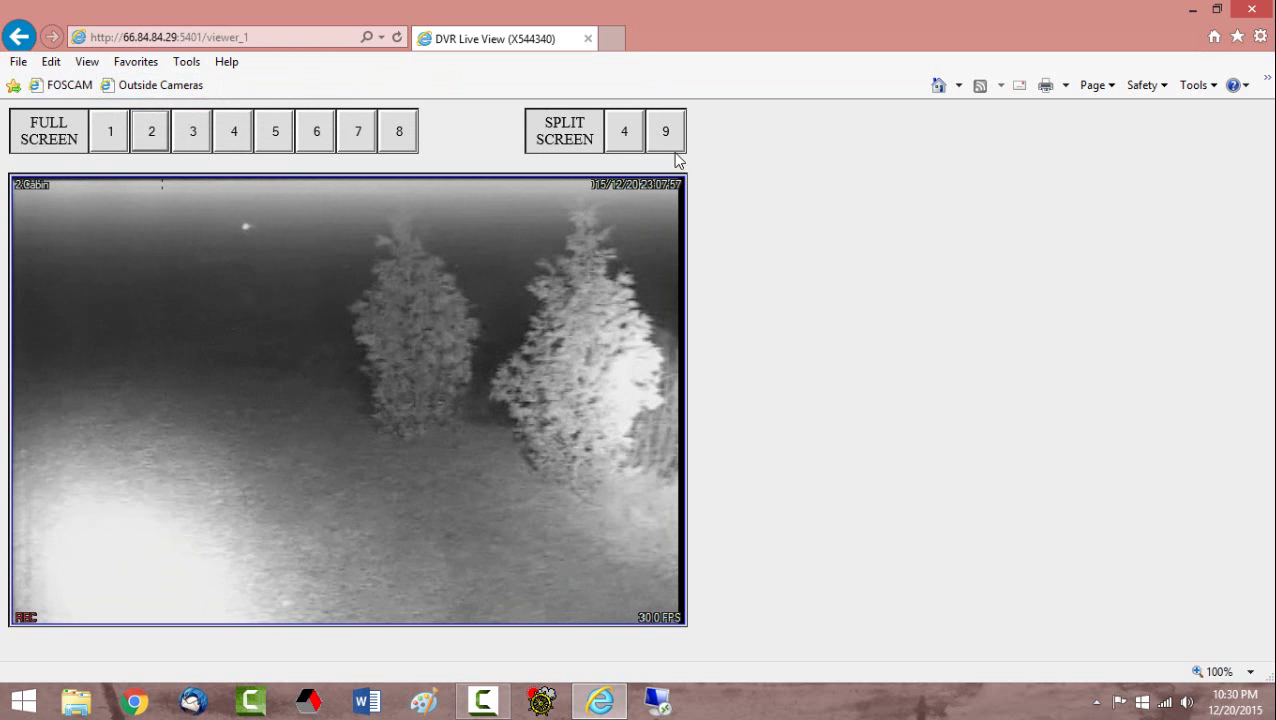
pyautogui.moveTo(920, 246)
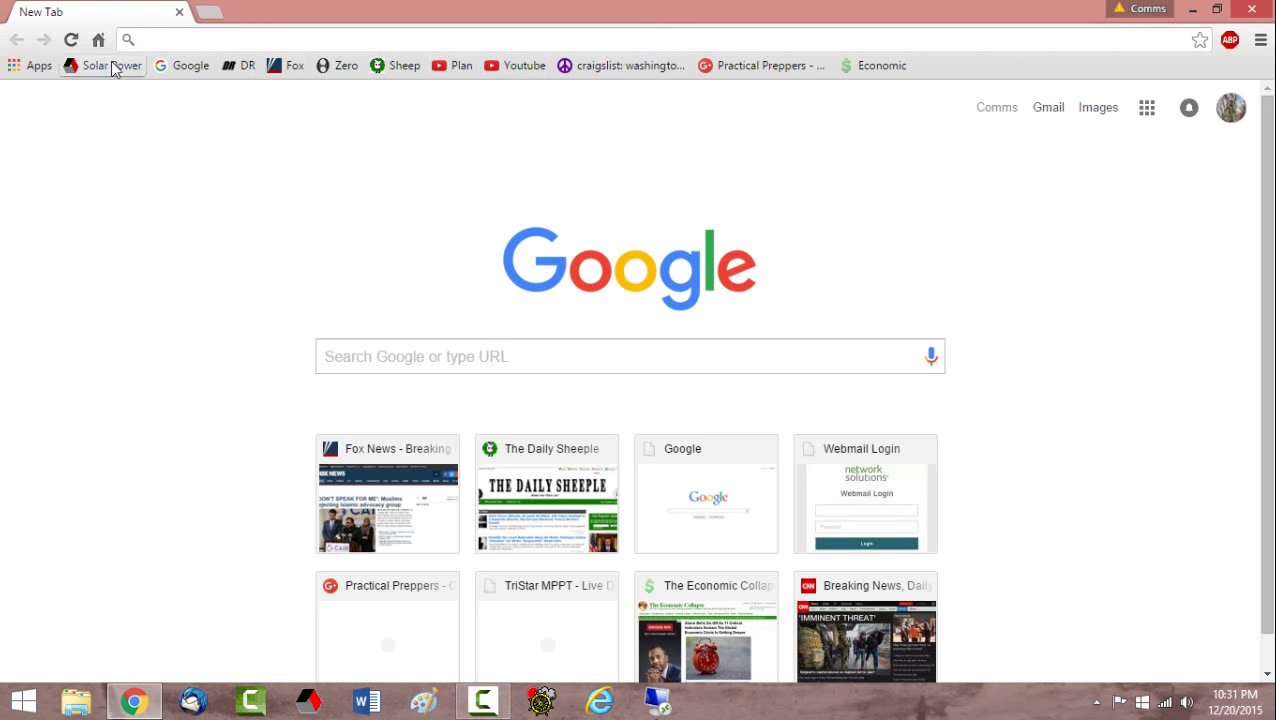
# Load the Solar Power bookmark showing the TriStar MPPT live data at 12.76 V, Night state.
pyautogui.click(112, 64)
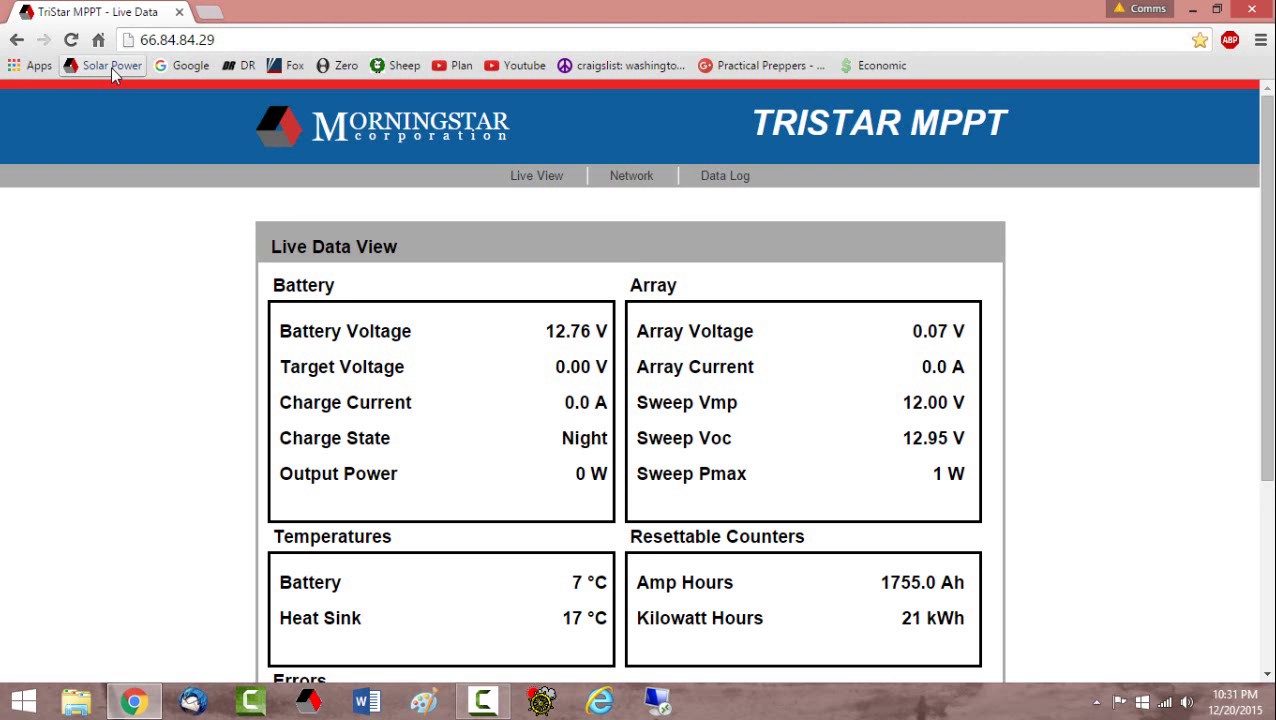
pyautogui.moveTo(48, 70)
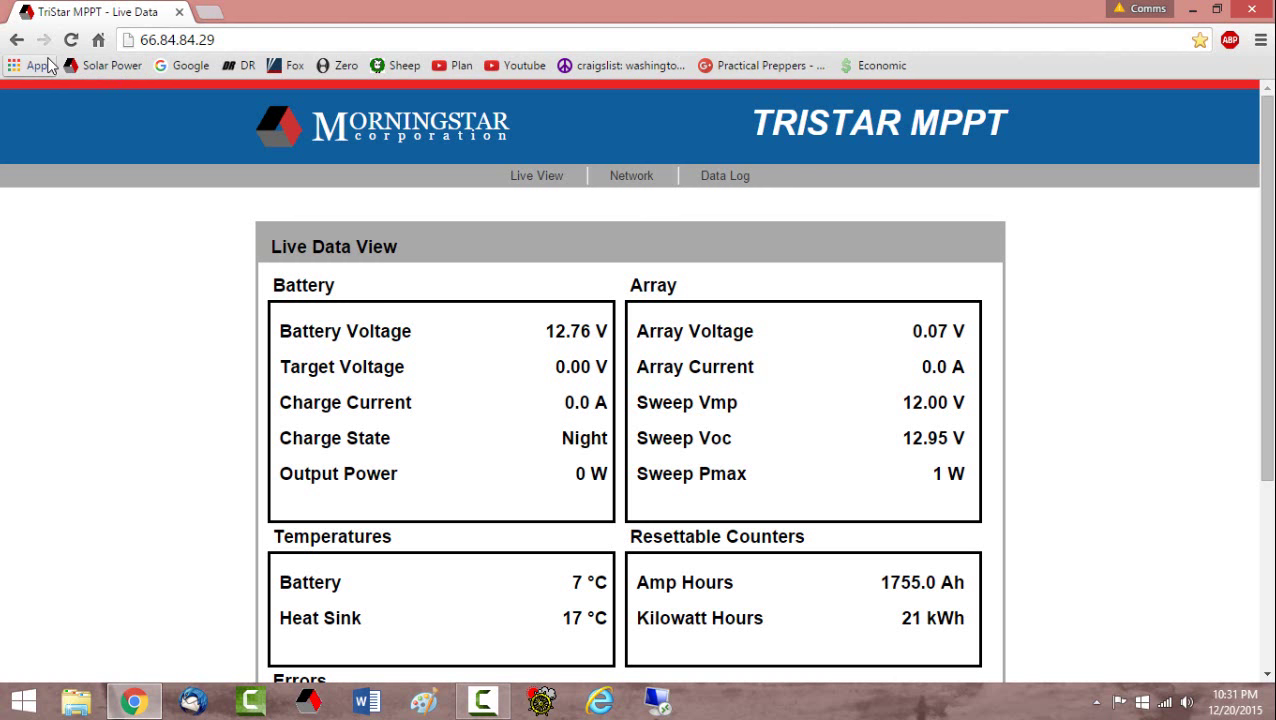
# Review the live battery and array readings, then request the TriStar Data Log page.
pyautogui.scroll(-3)
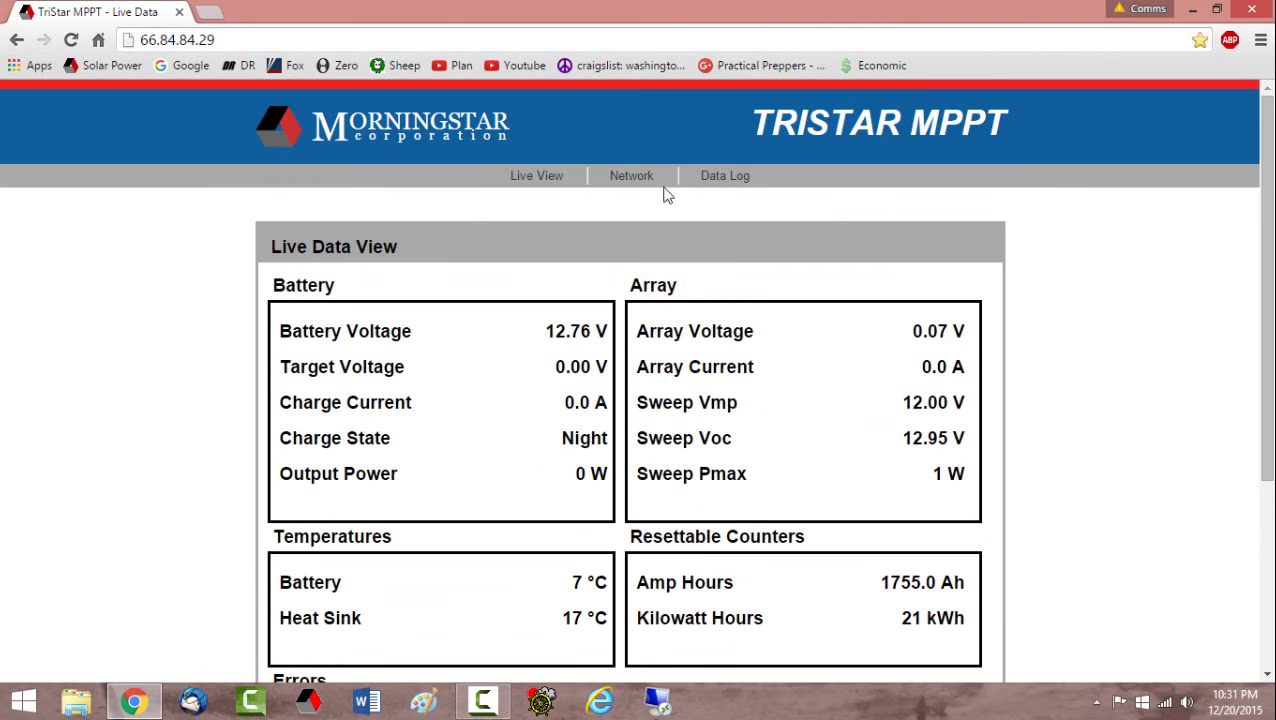
pyautogui.moveTo(596, 342)
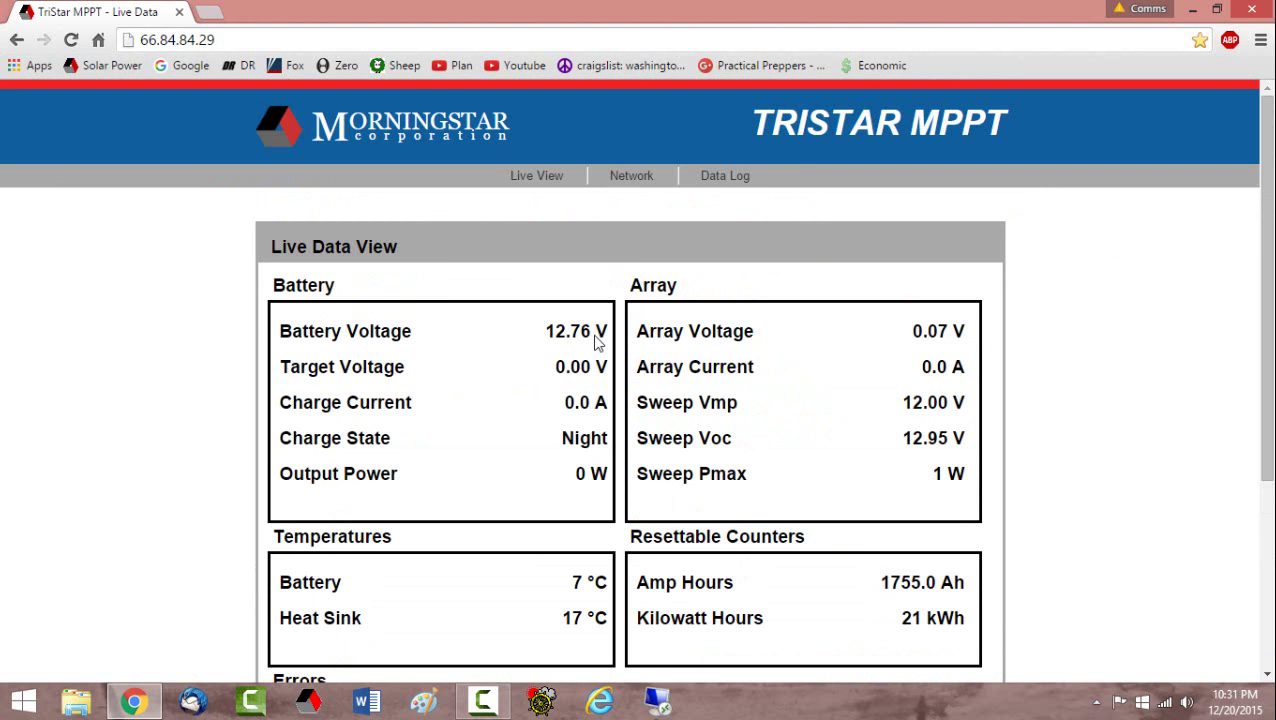
pyautogui.moveTo(544, 428)
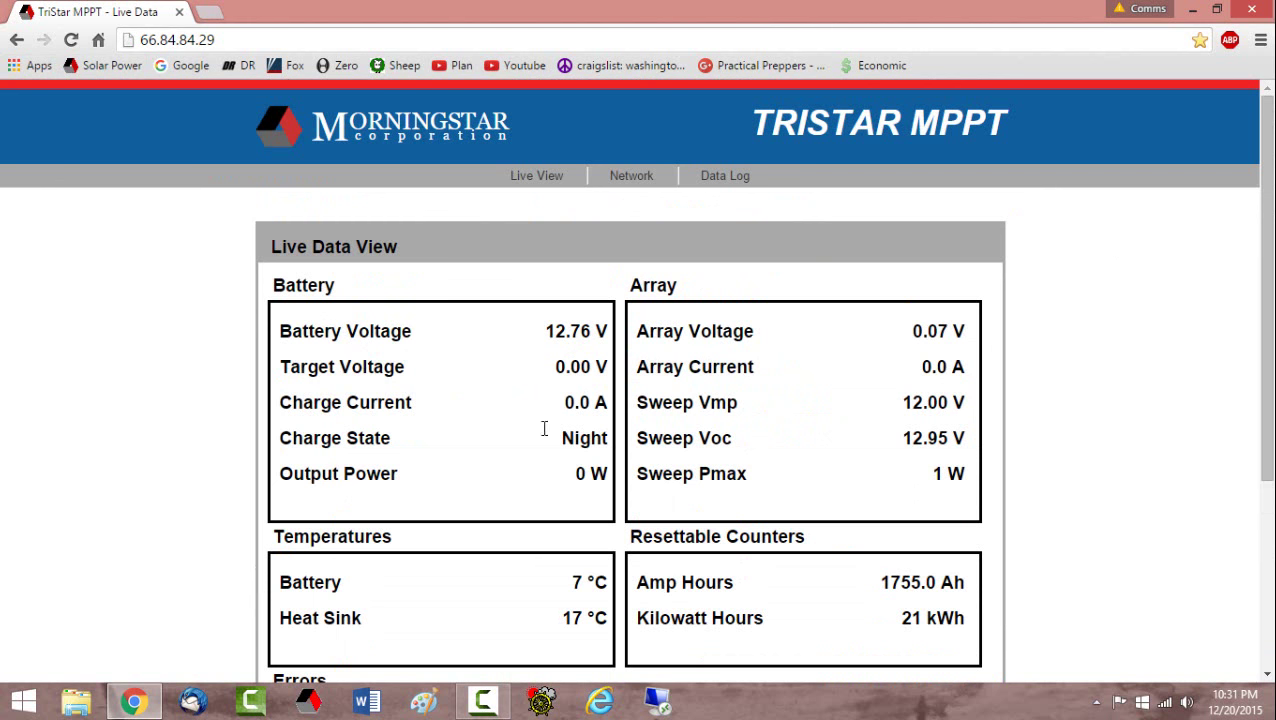
pyautogui.moveTo(582, 438)
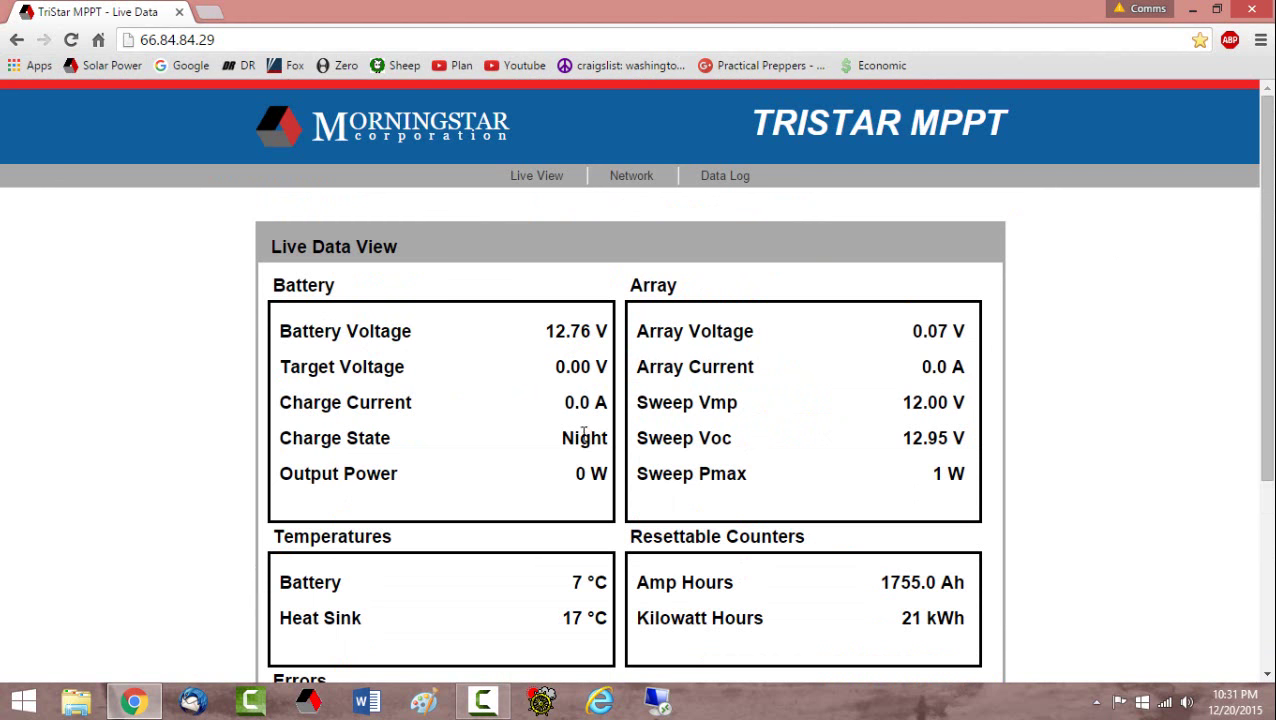
pyautogui.scroll(-3)
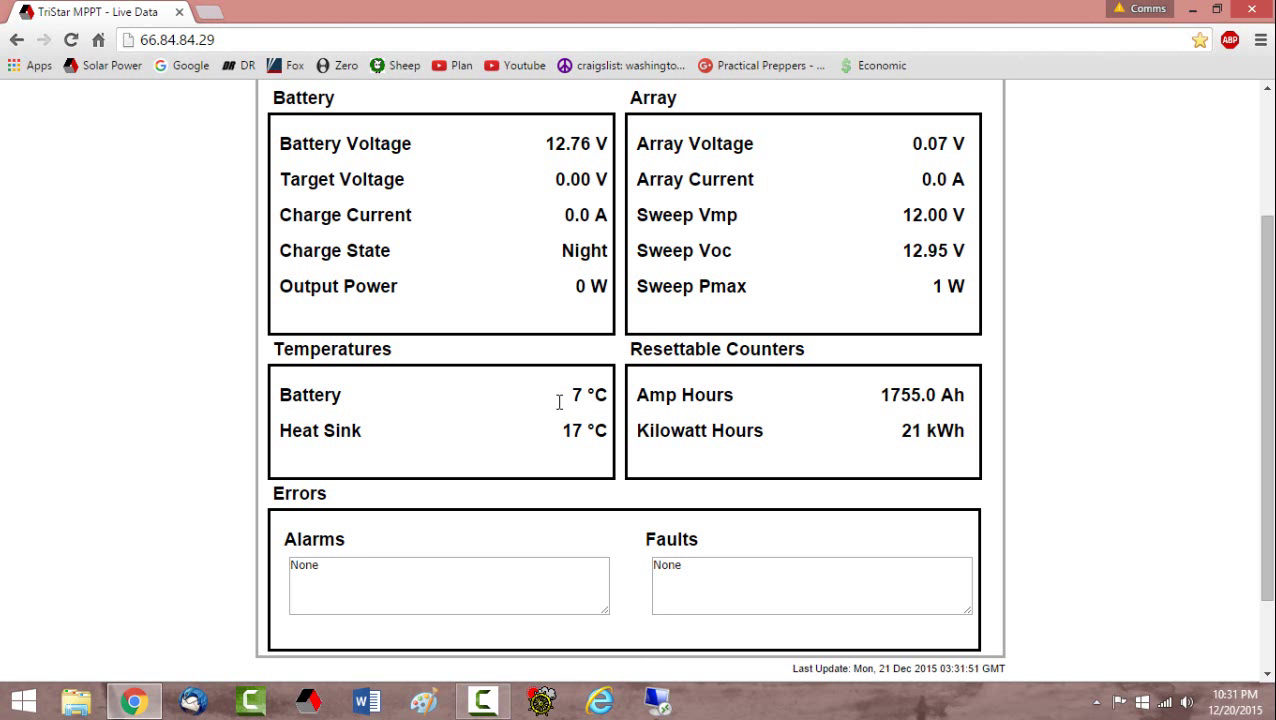
pyautogui.moveTo(562, 380)
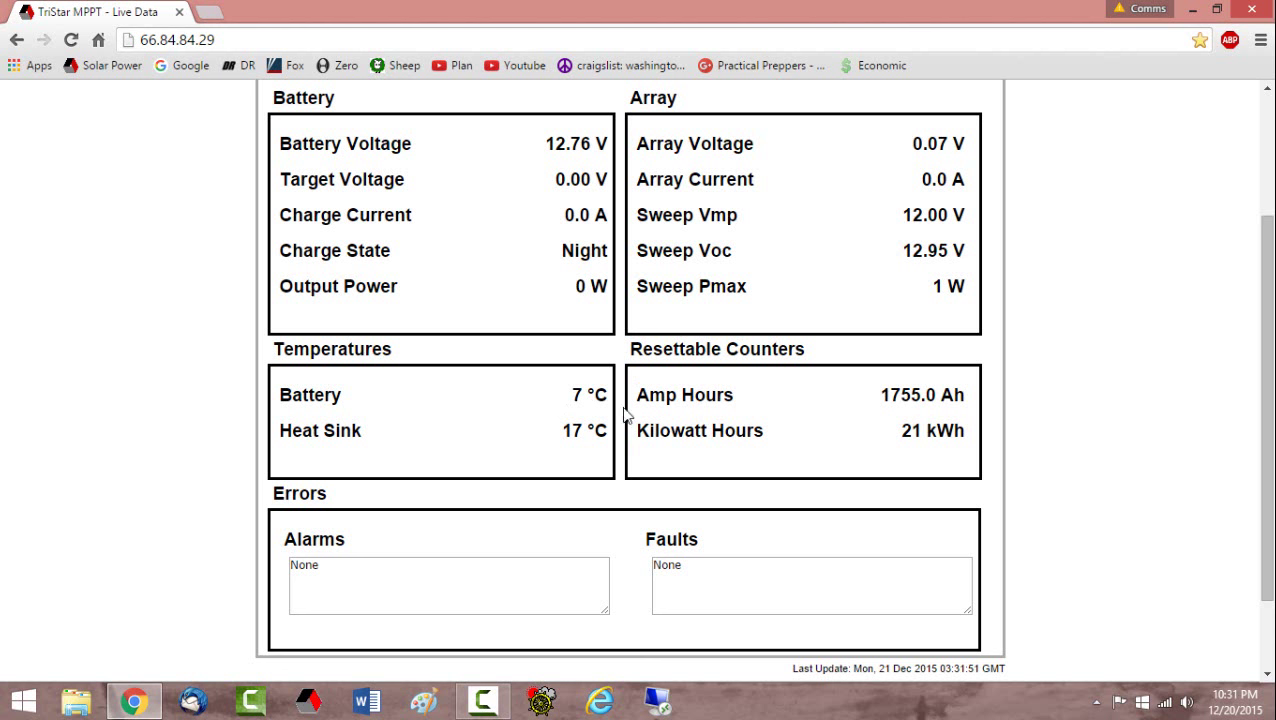
pyautogui.moveTo(616, 432)
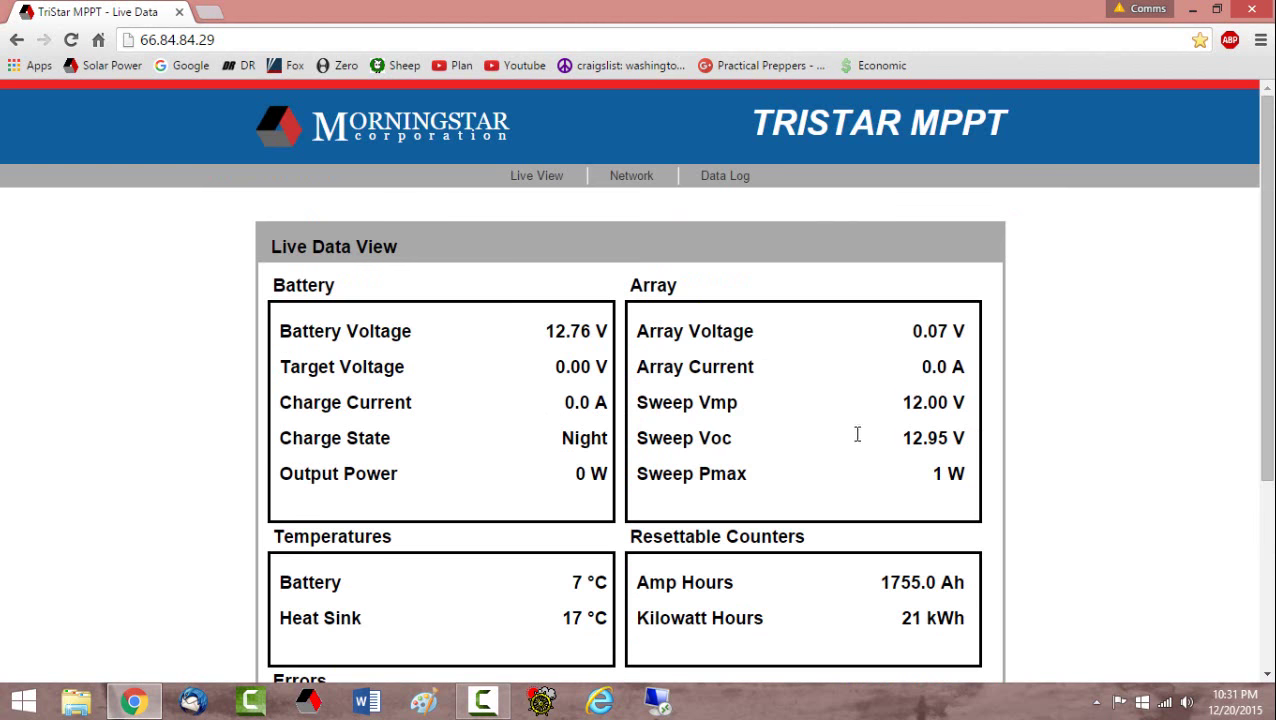
pyautogui.click(724, 176)
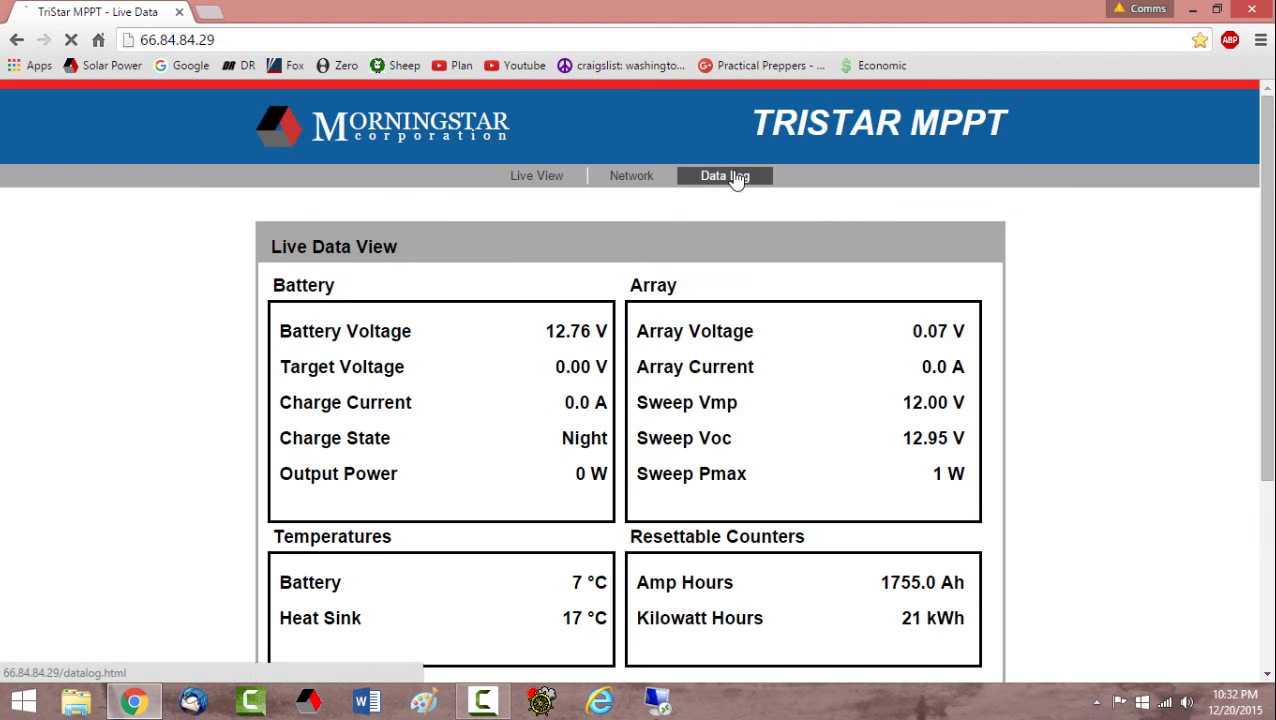
pyautogui.click(724, 176)
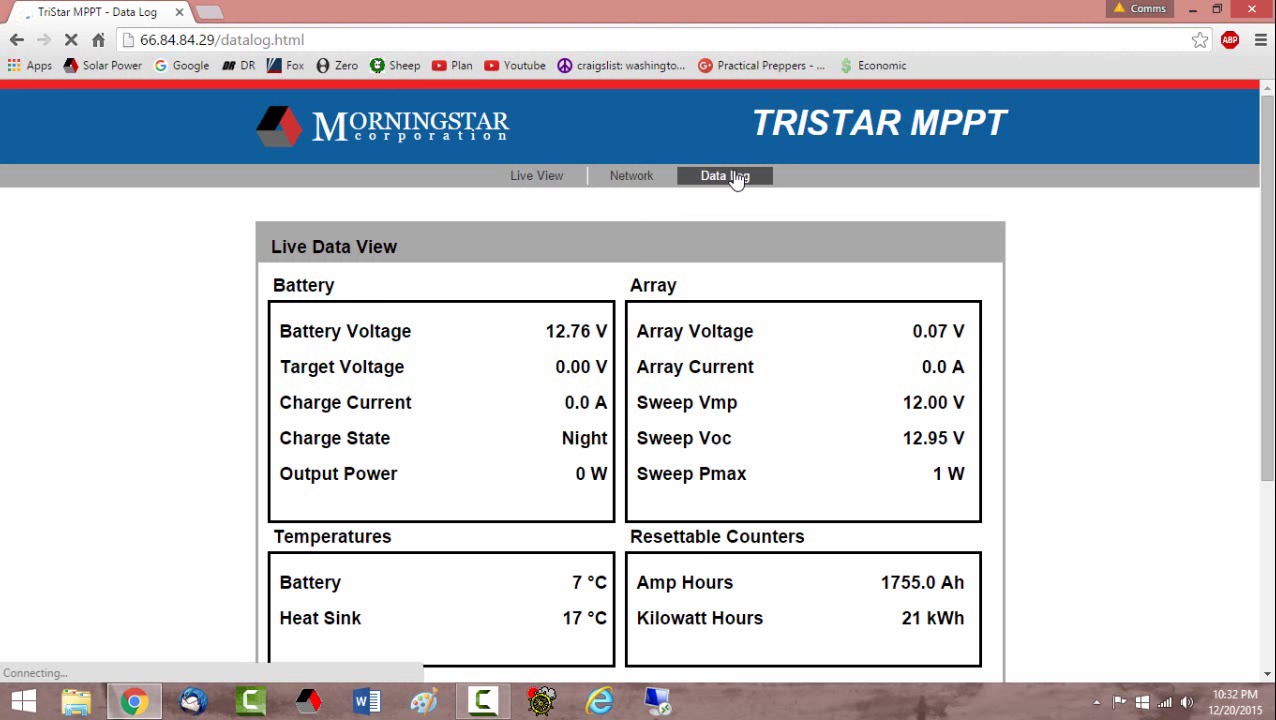
# Load the Data Log View and review daily battery voltage, amp-hour and temperature history.
pyautogui.click(726, 176)
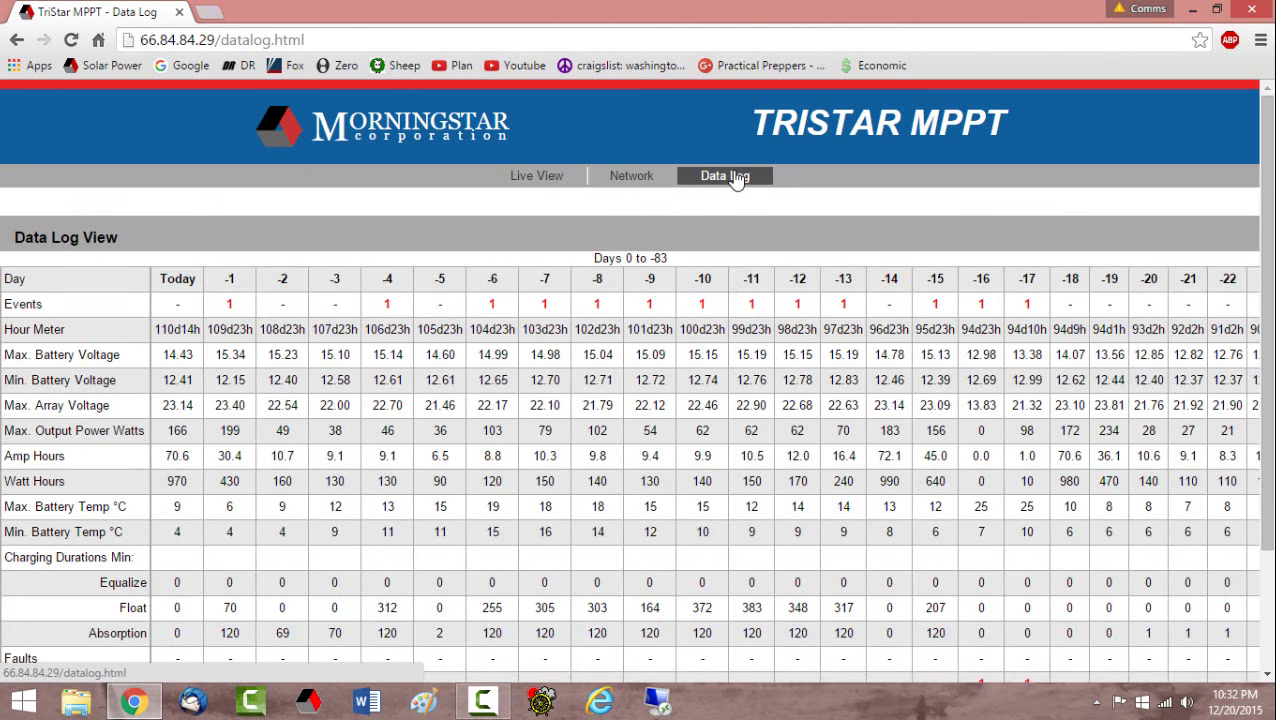
pyautogui.scroll(-3)
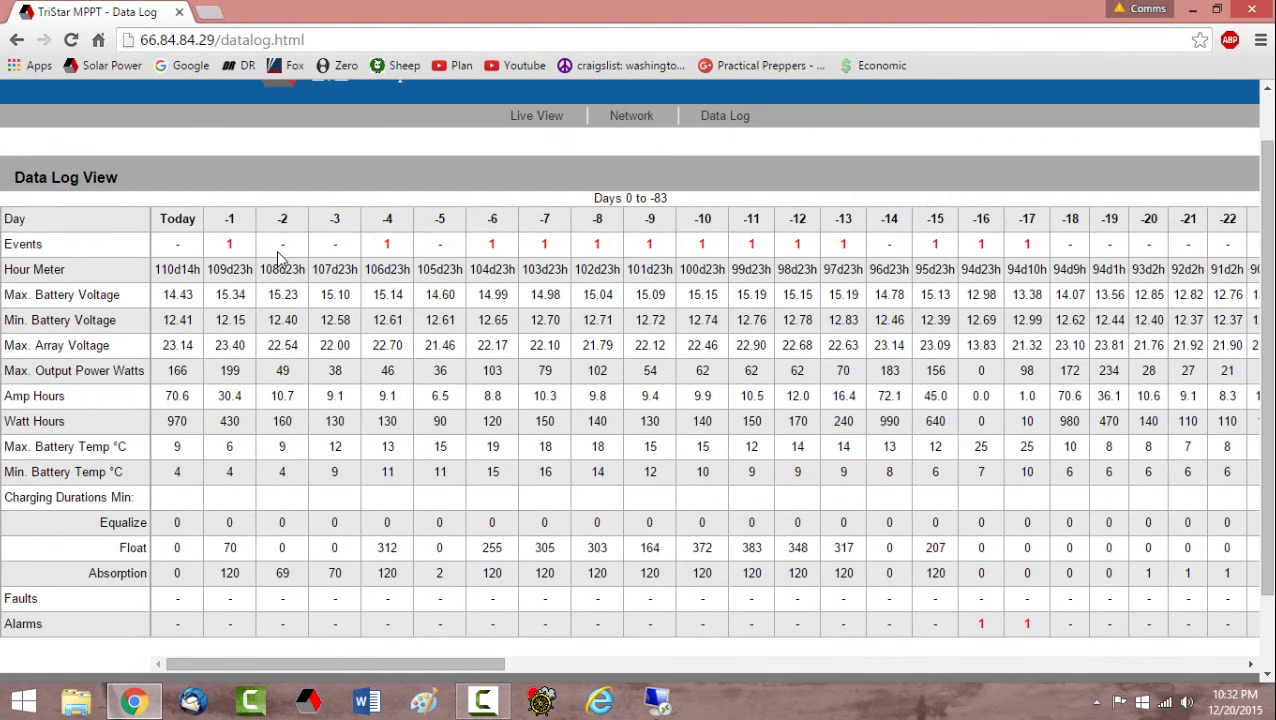
pyautogui.moveTo(254, 380)
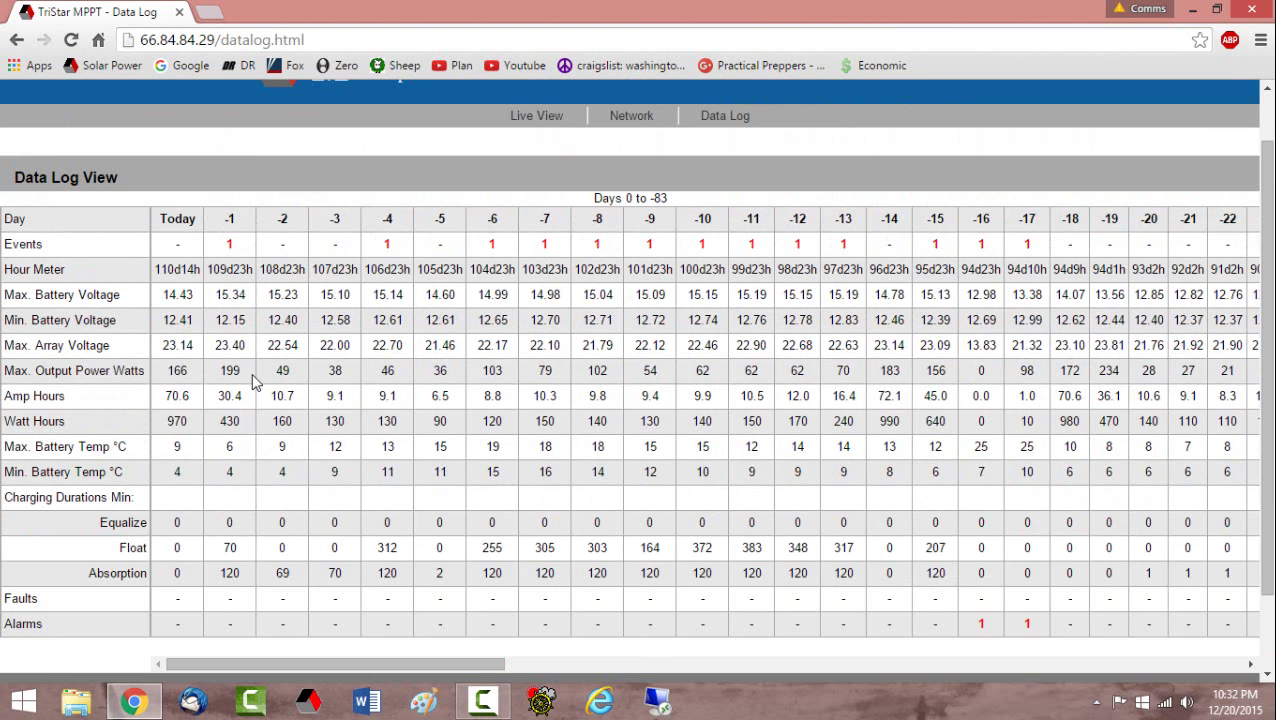
pyautogui.moveTo(184, 578)
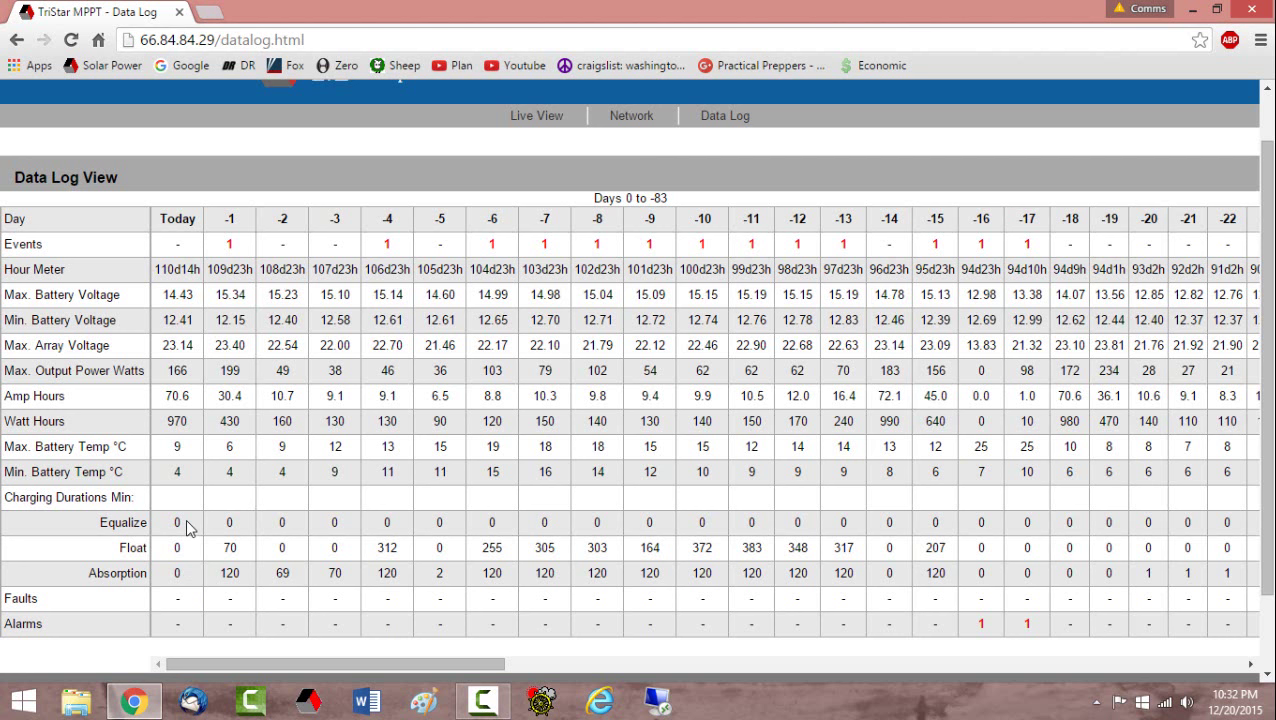
pyautogui.moveTo(256, 232)
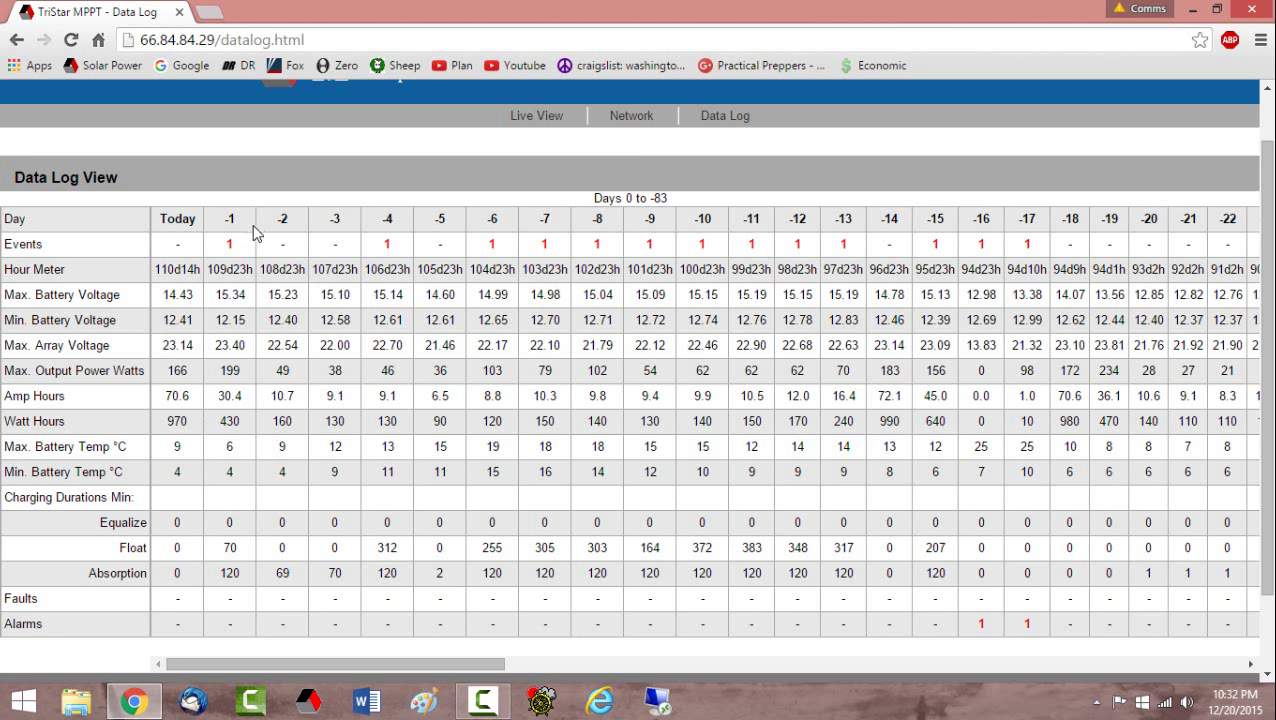
pyautogui.moveTo(252, 584)
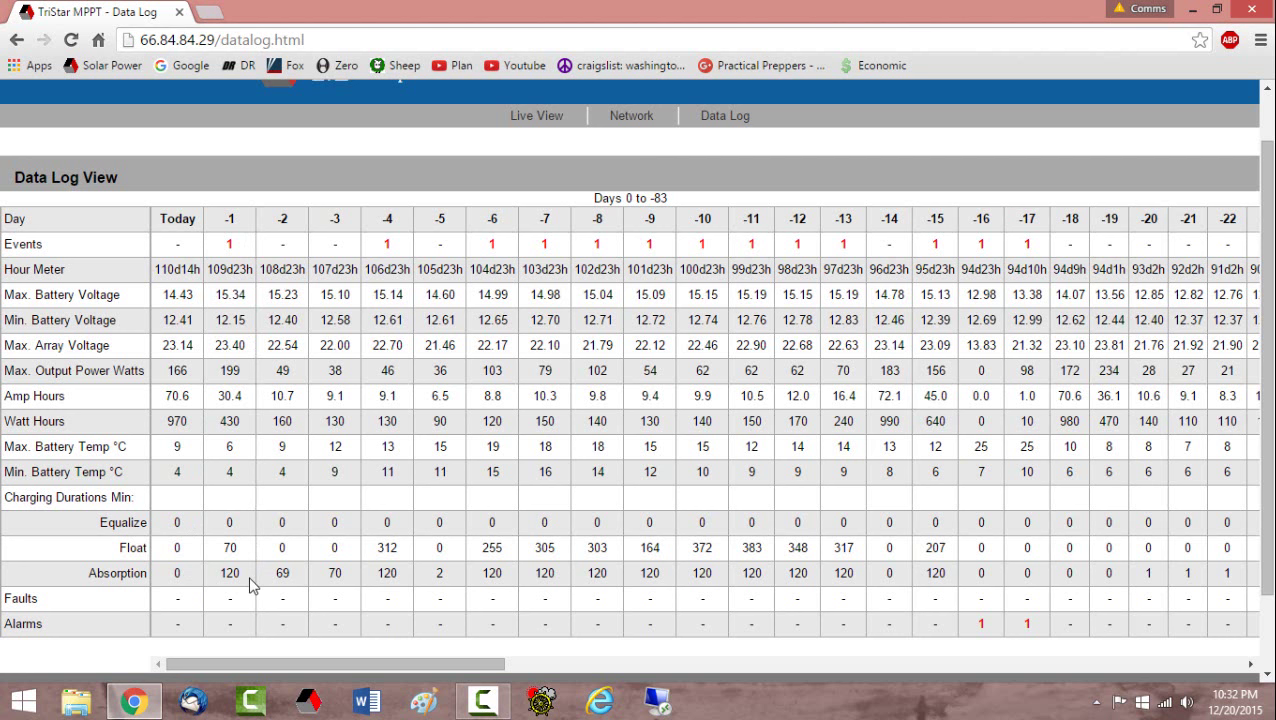
pyautogui.moveTo(252, 580)
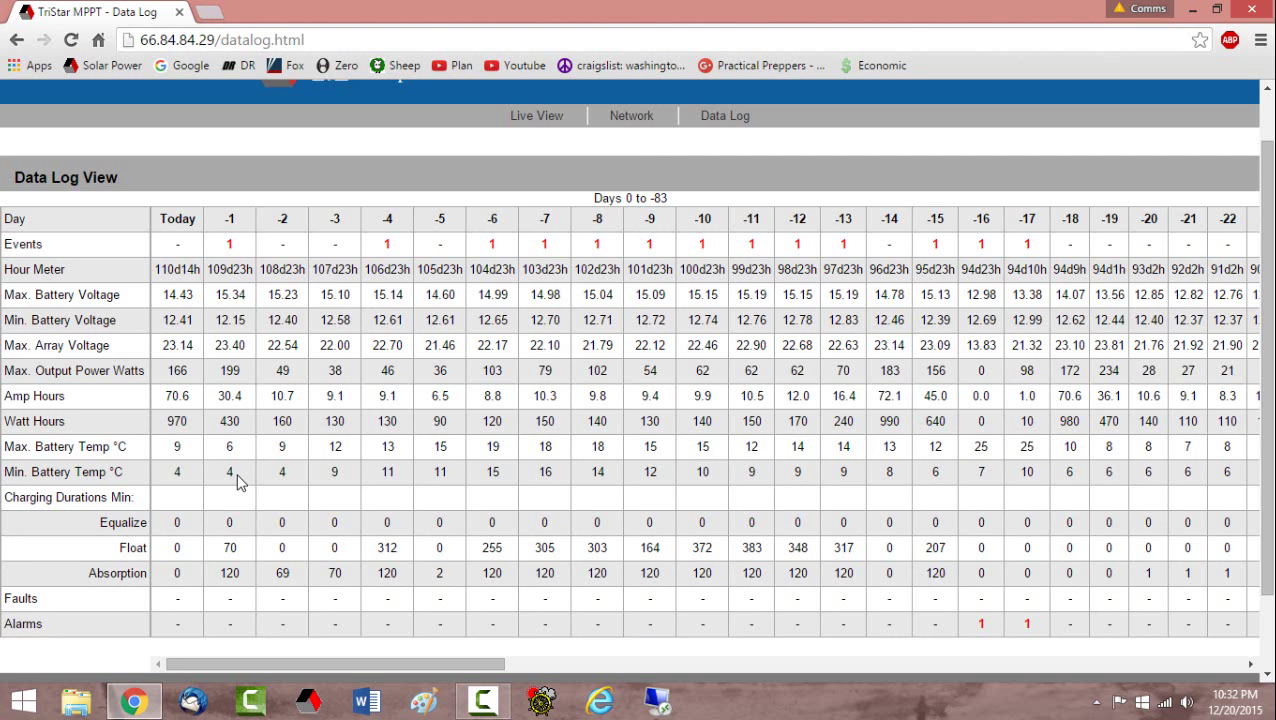
pyautogui.moveTo(508, 124)
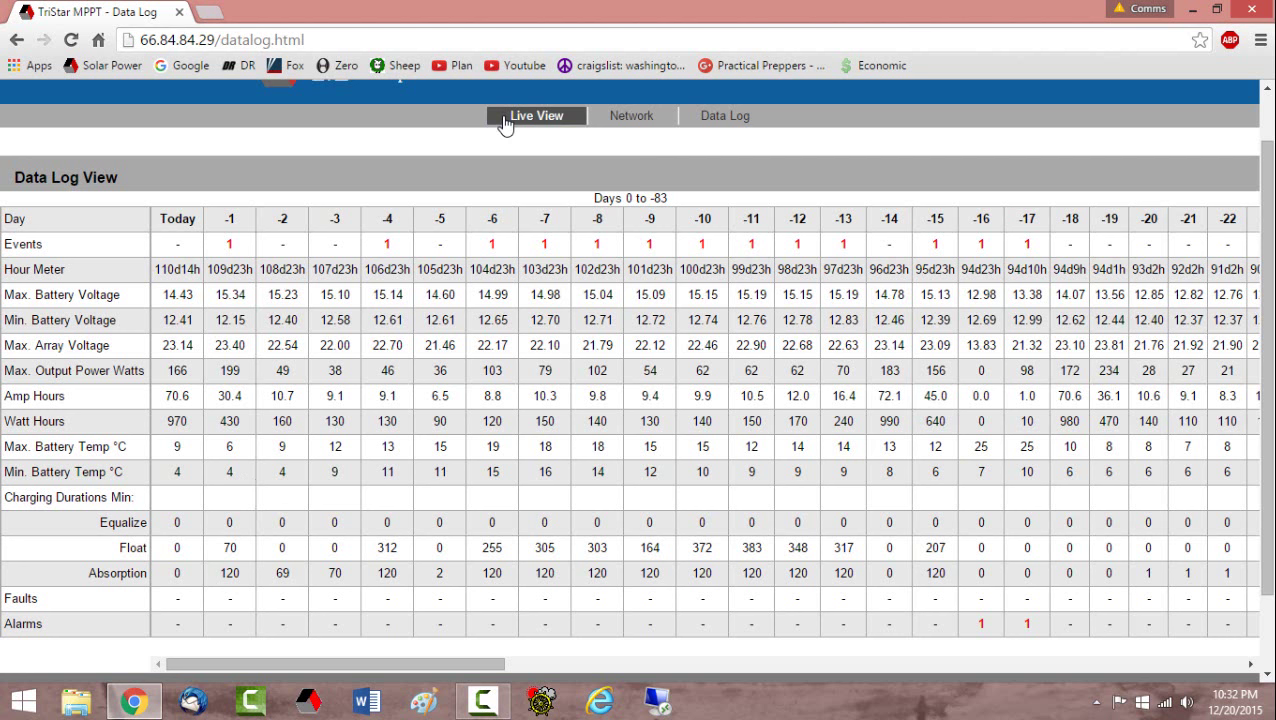
# Return to the TriStar Live View, then close Chrome to show the desktop.
pyautogui.click(536, 114)
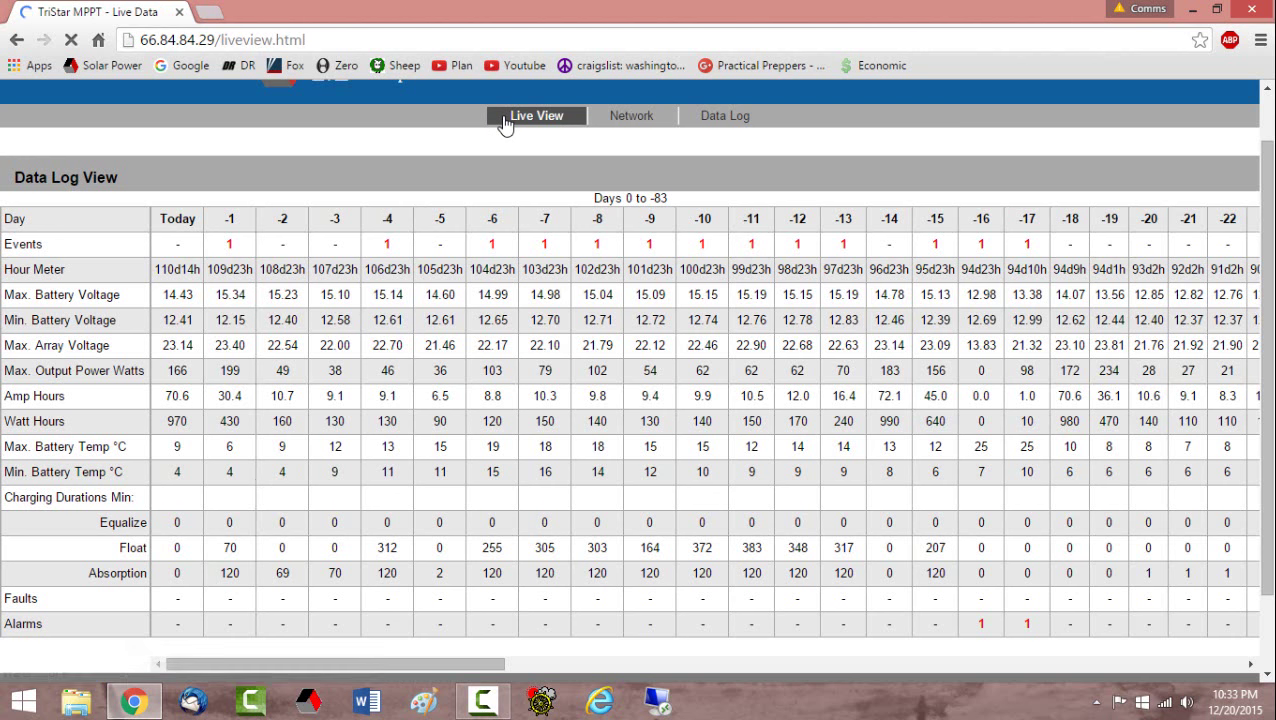
pyautogui.click(536, 114)
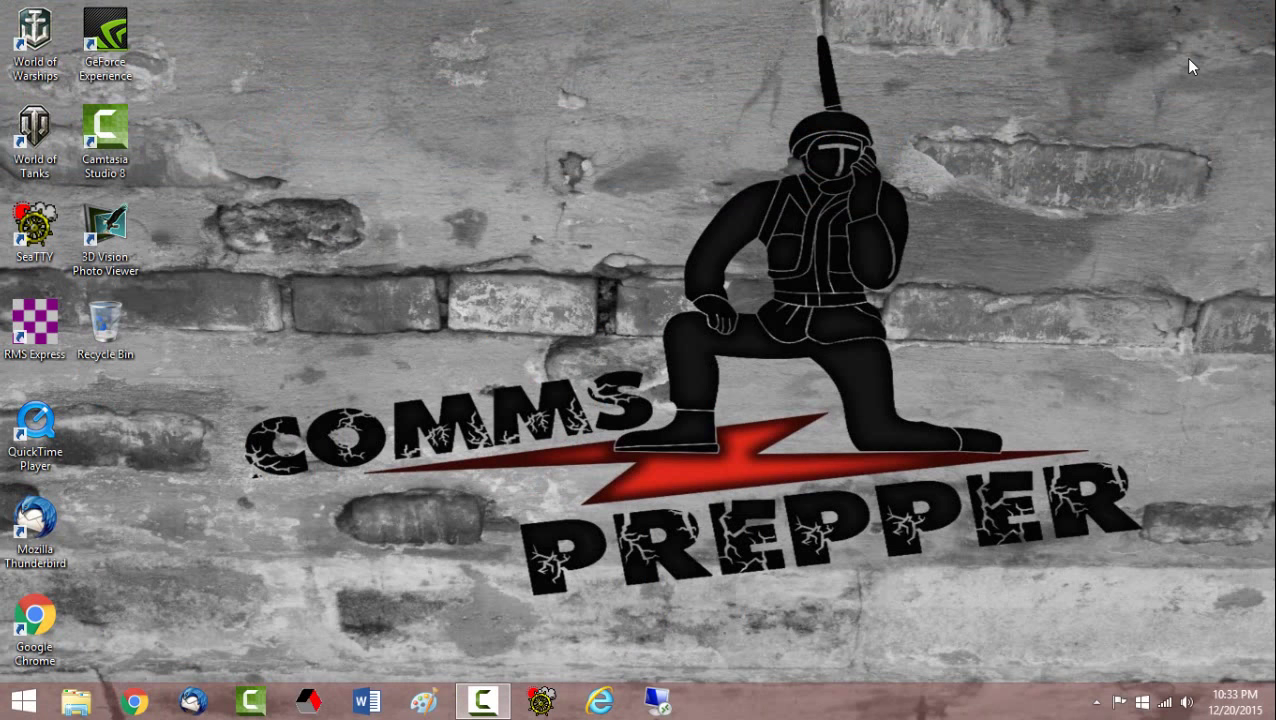
pyautogui.click(660, 700)
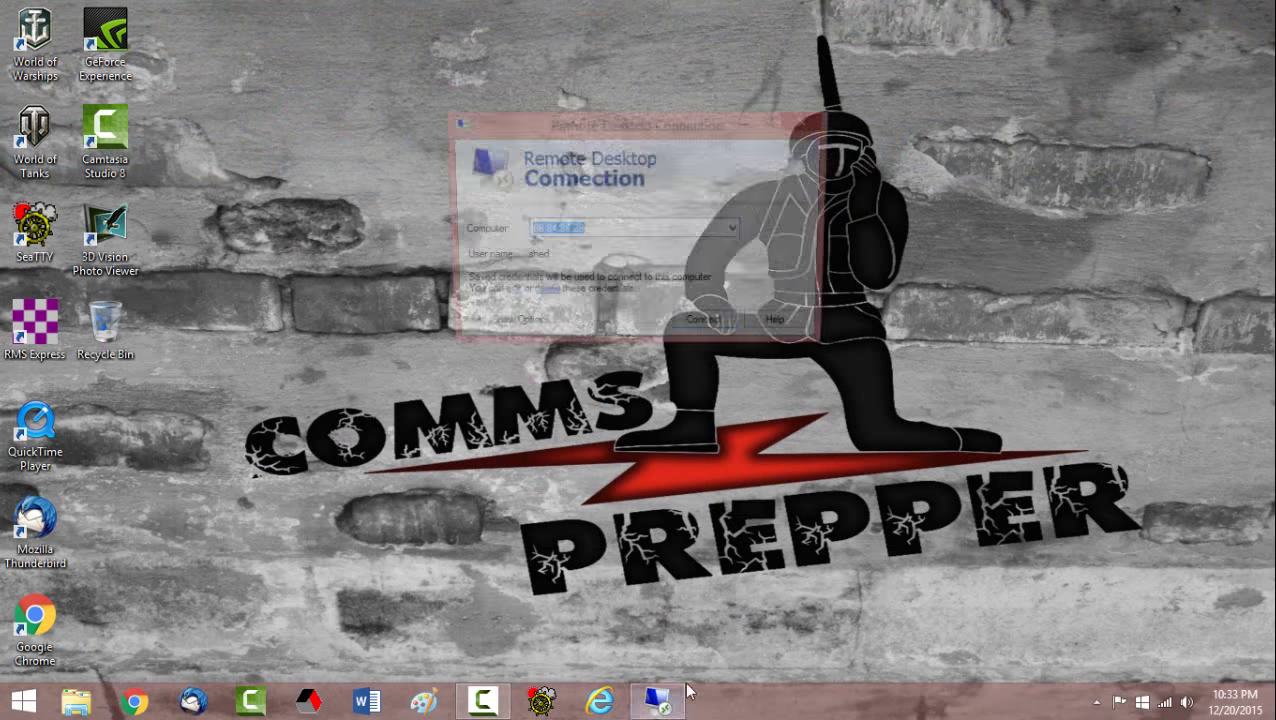
pyautogui.click(708, 328)
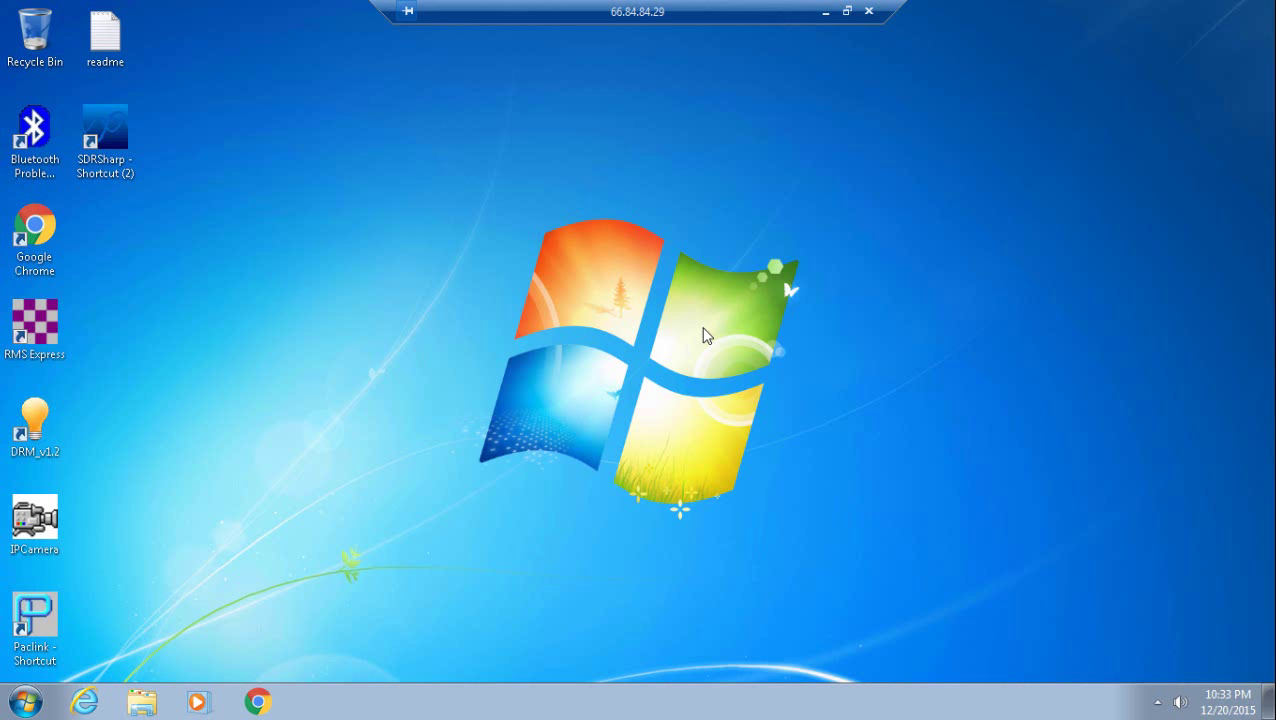
pyautogui.moveTo(576, 348)
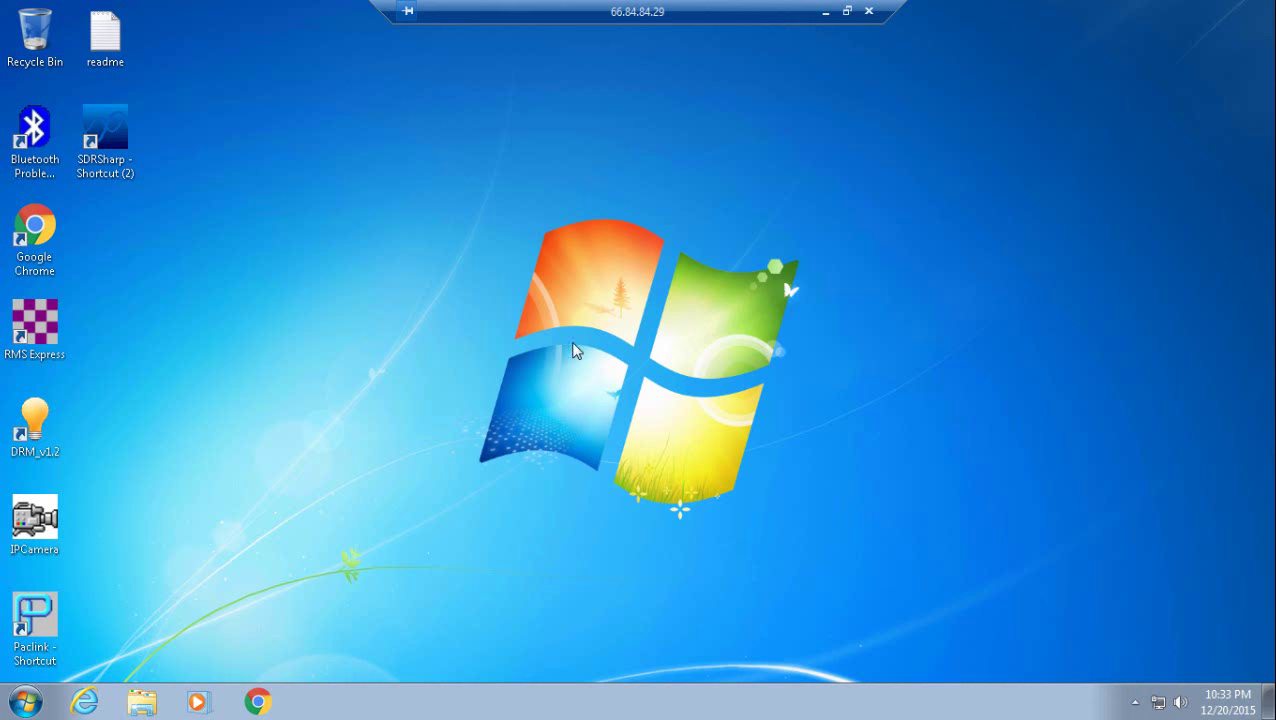
# Launch DRM_v12 remotely and add a new 4 Relay Brd USB device.
pyautogui.click(36, 424)
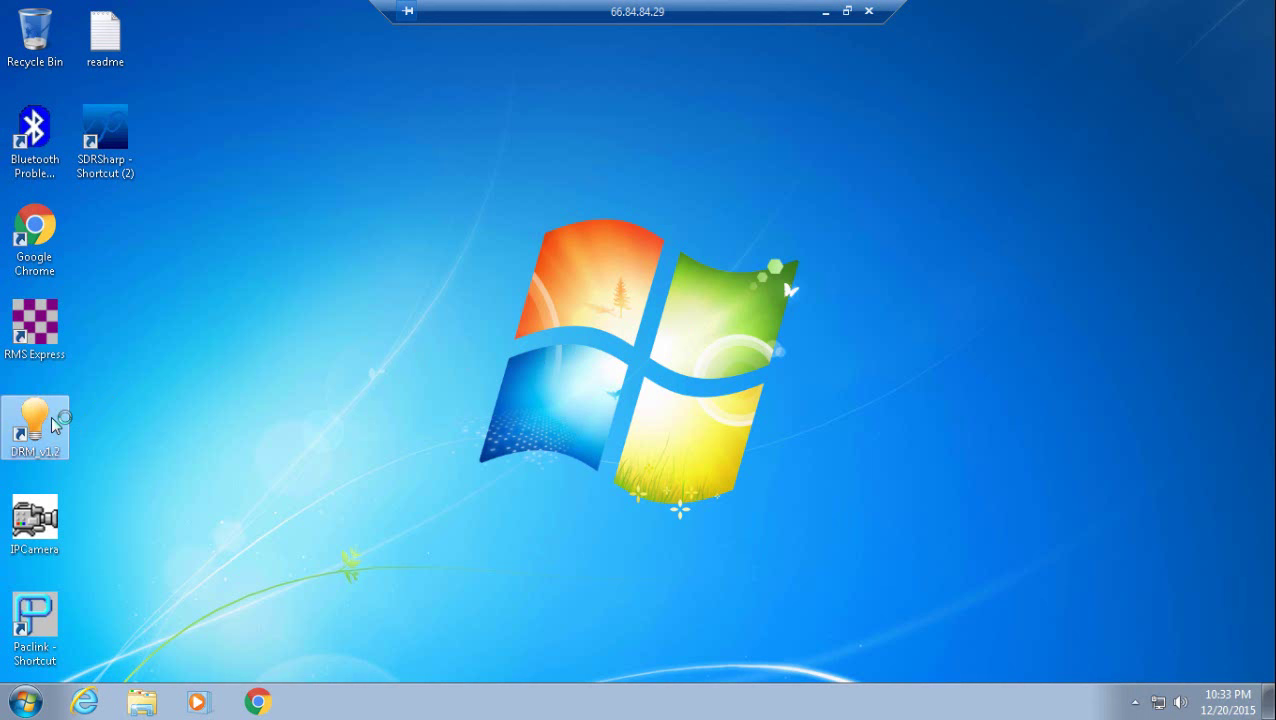
pyautogui.doubleClick(34, 424)
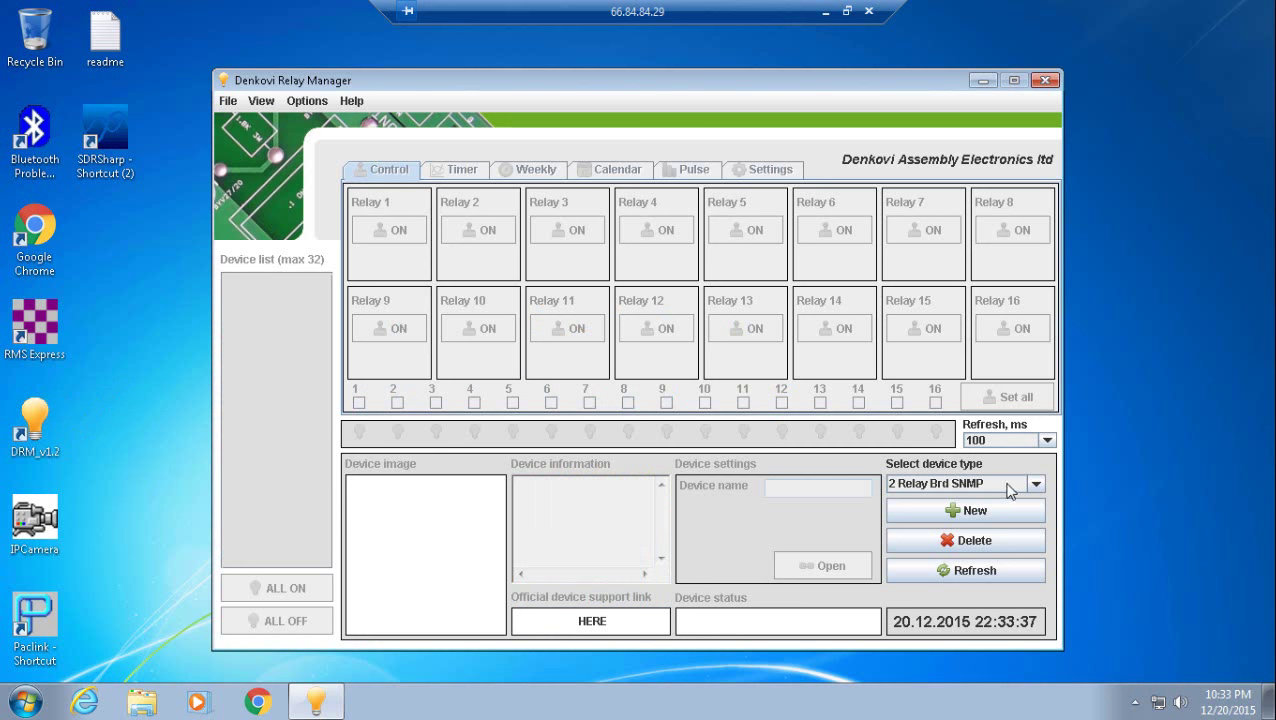
pyautogui.click(1034, 482)
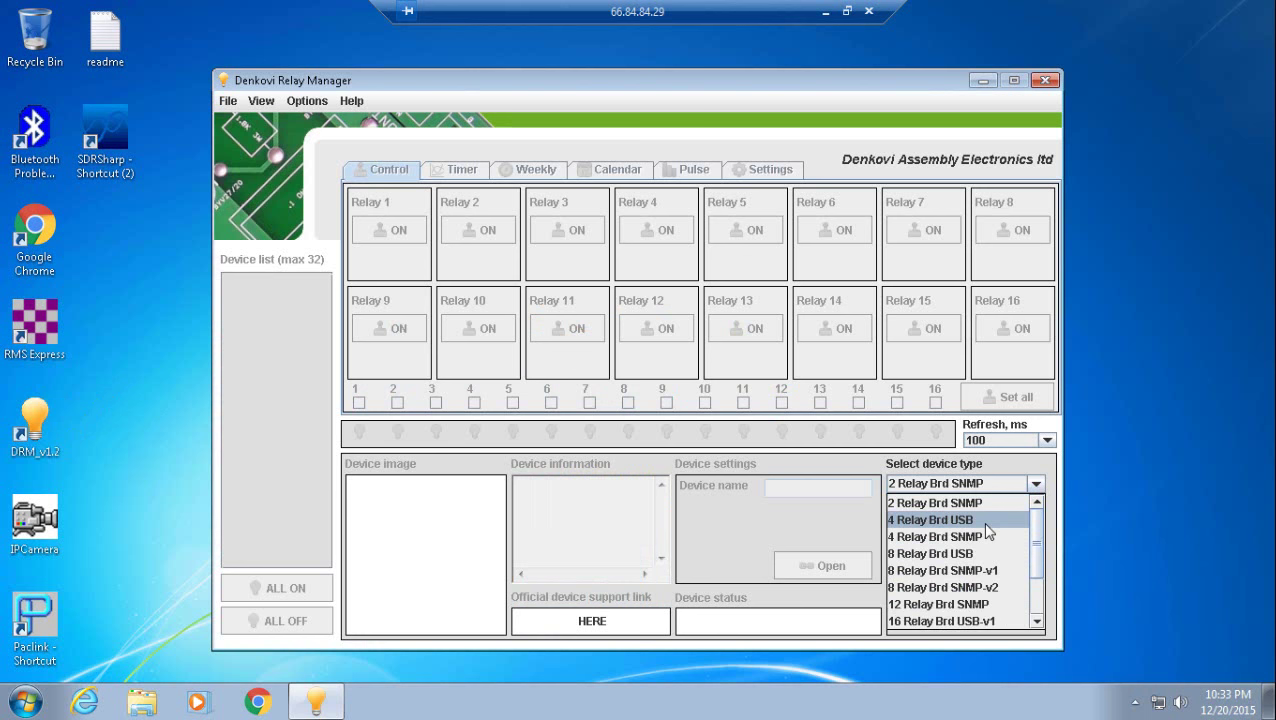
pyautogui.click(936, 520)
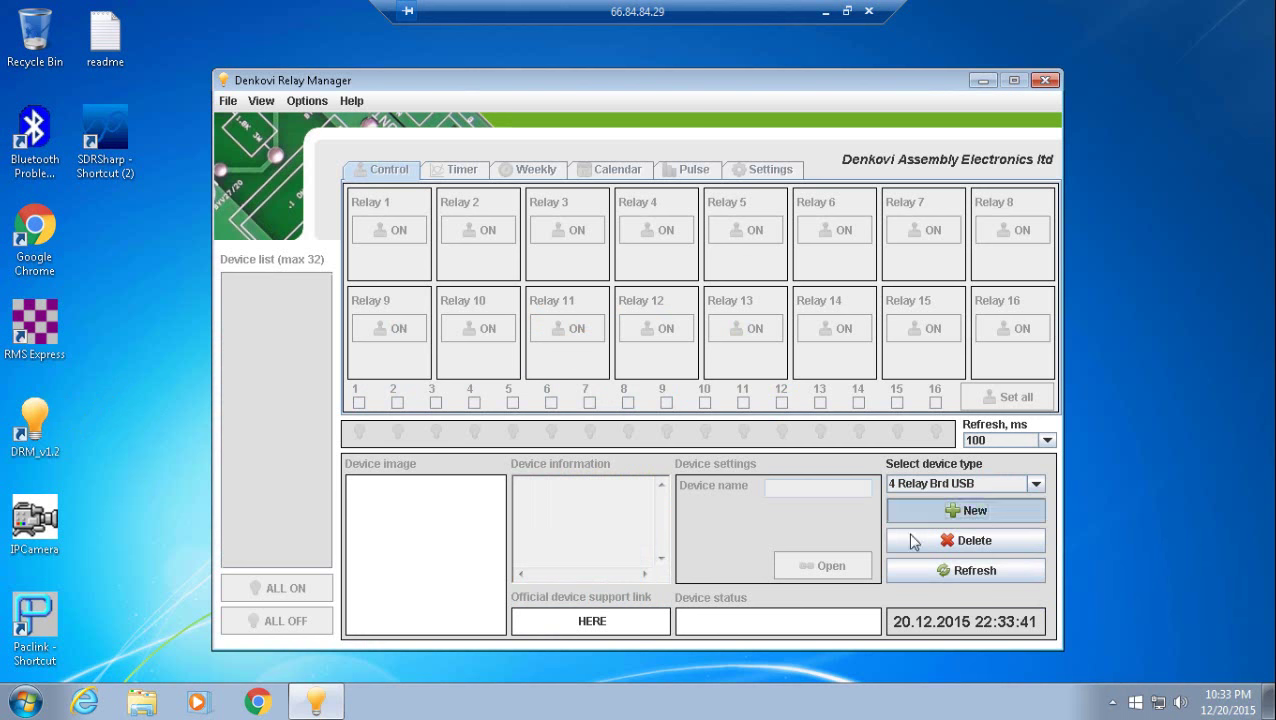
pyautogui.click(964, 512)
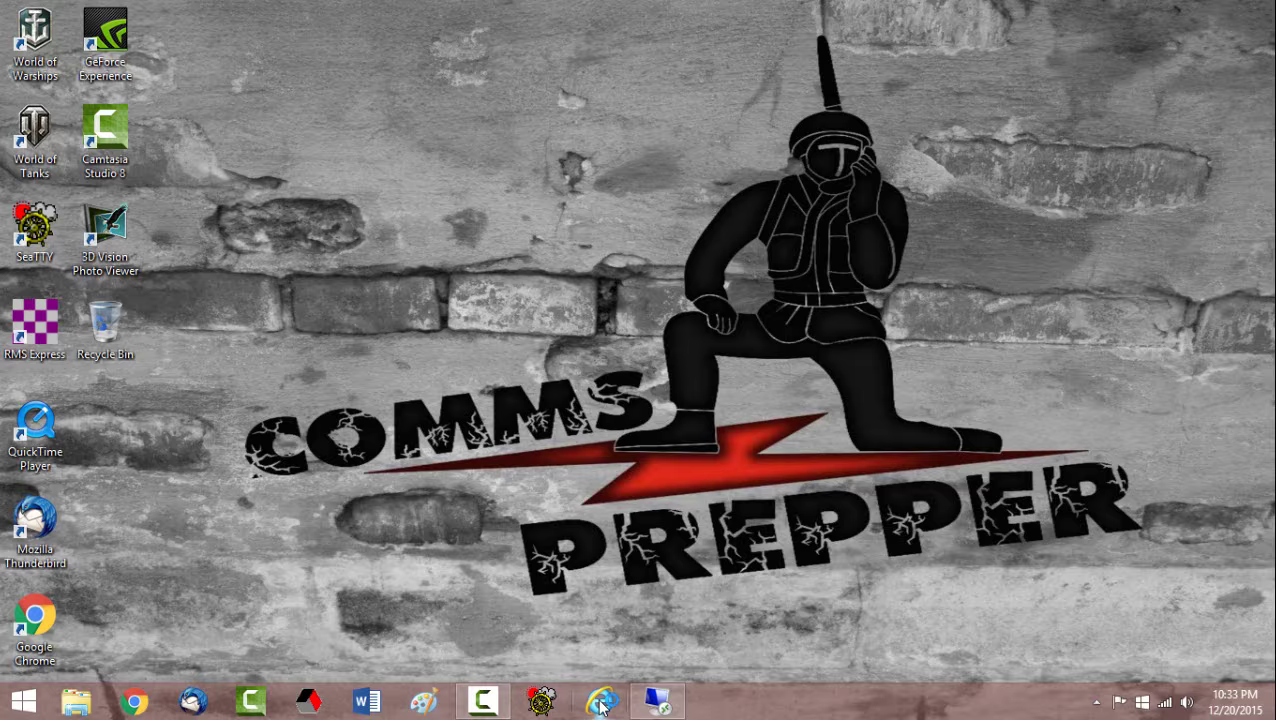
# Show the Shed camera enlarged in the DVR Web Viewer beside the relay manager.
pyautogui.click(608, 700)
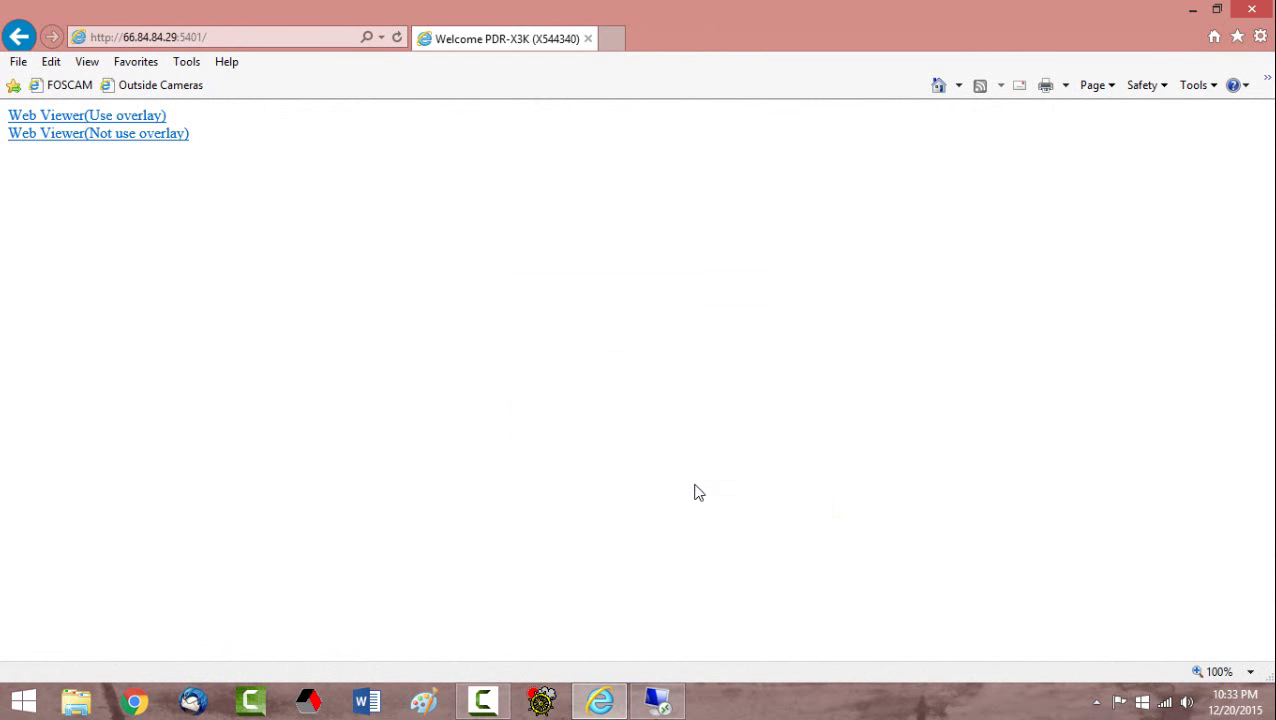
pyautogui.click(90, 114)
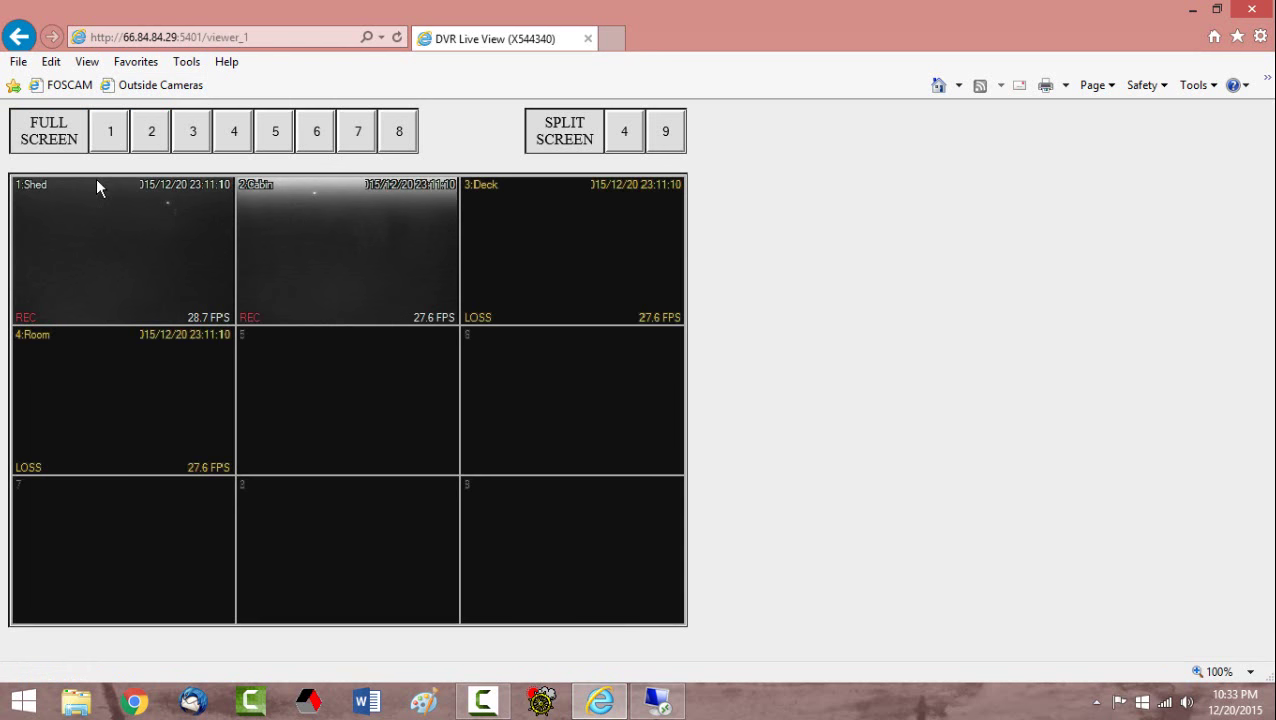
pyautogui.click(112, 132)
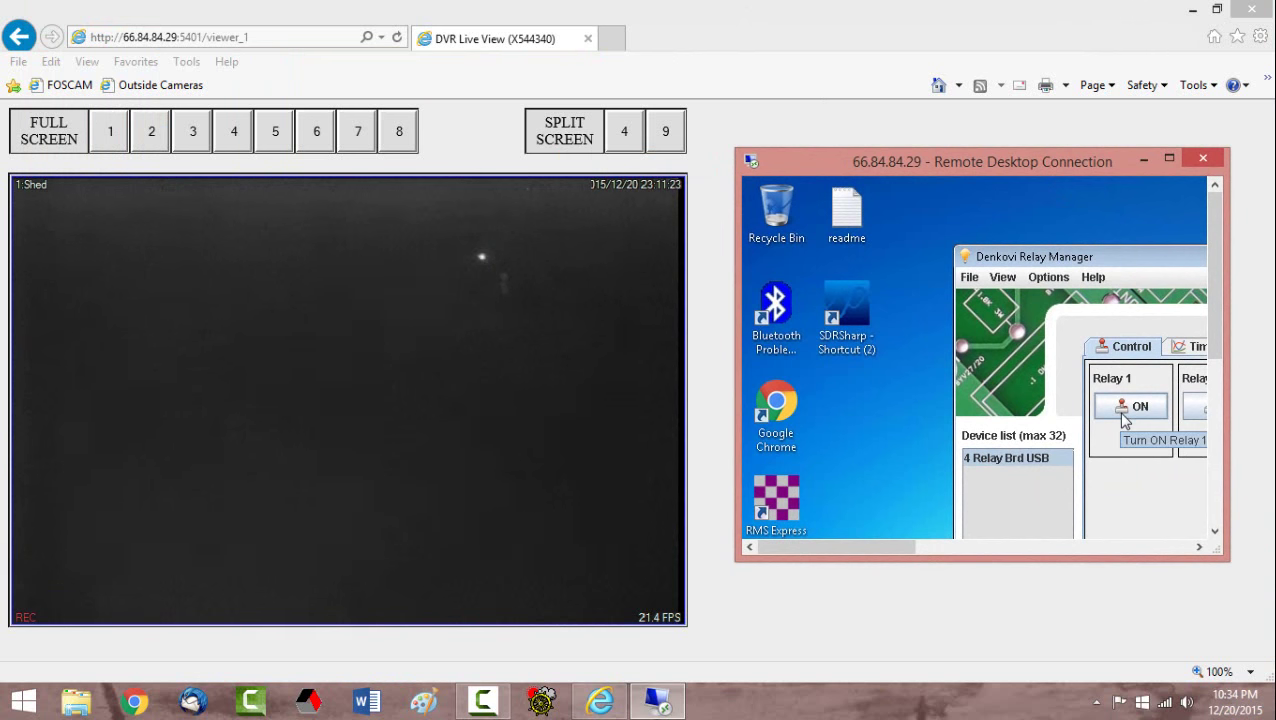
# Toggle Relay 1 on, off, then on again, lighting the shed camera scene.
pyautogui.click(1134, 406)
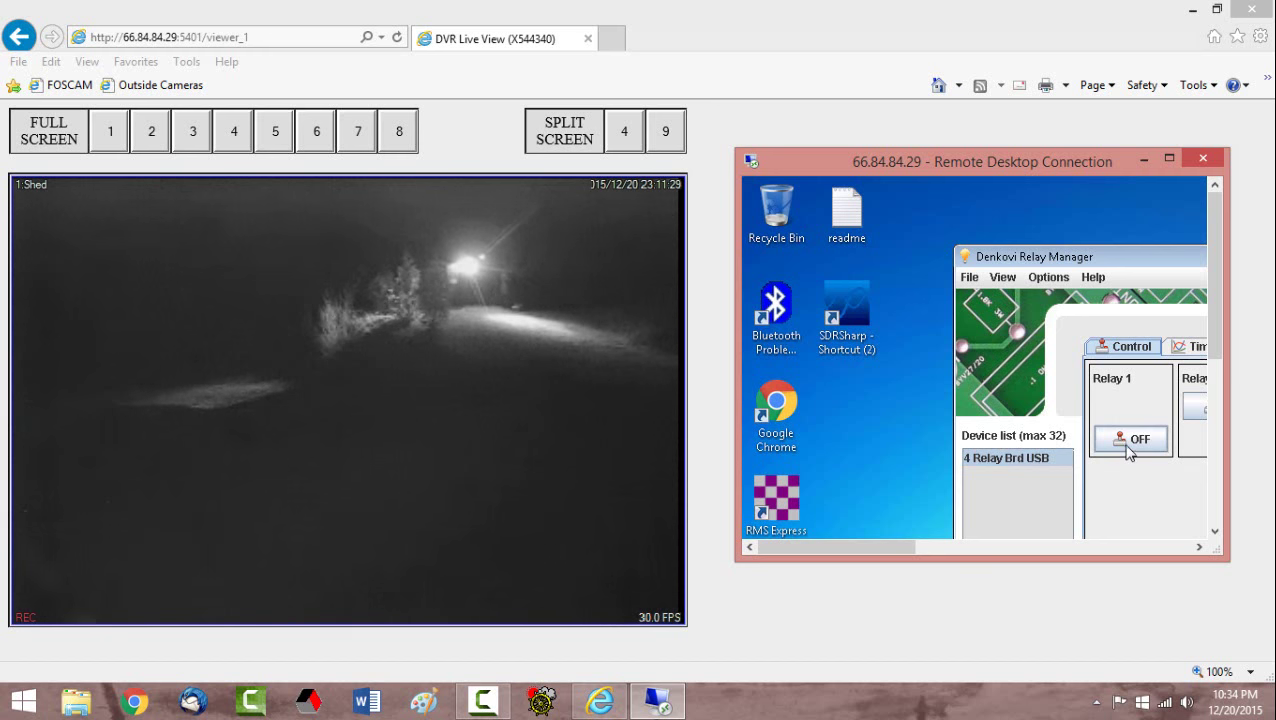
pyautogui.click(1128, 440)
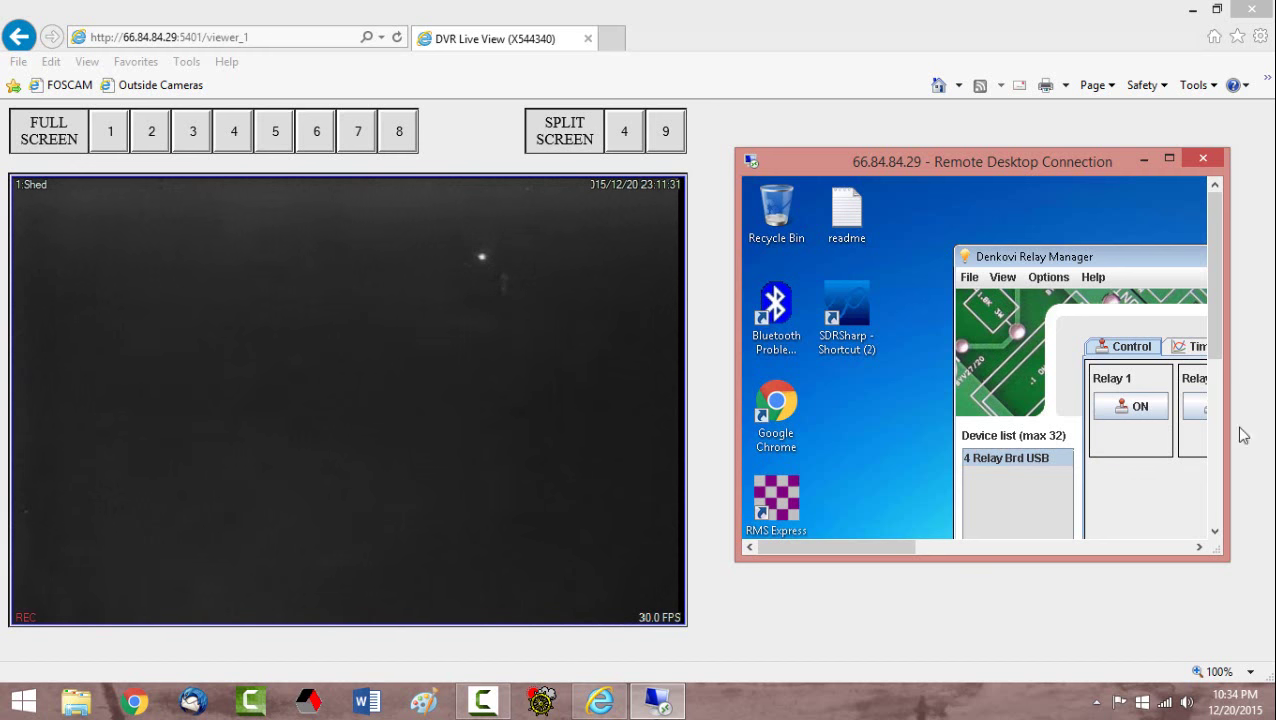
pyautogui.click(1132, 404)
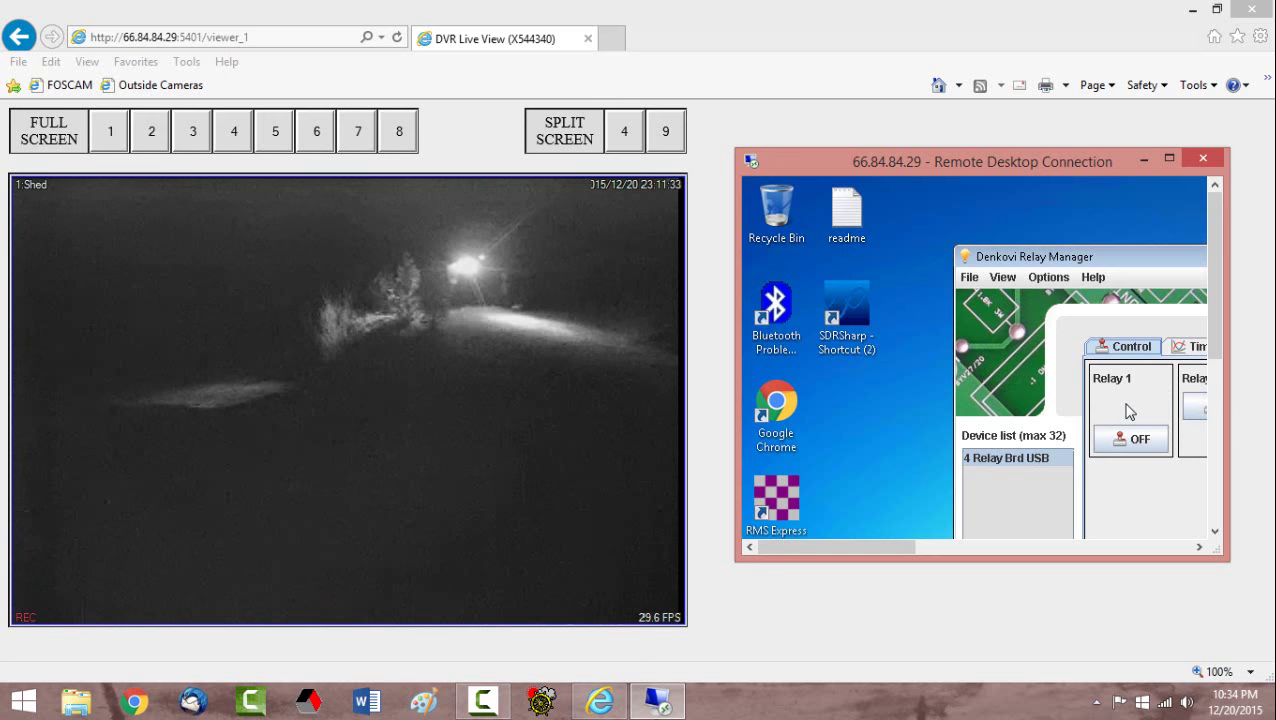